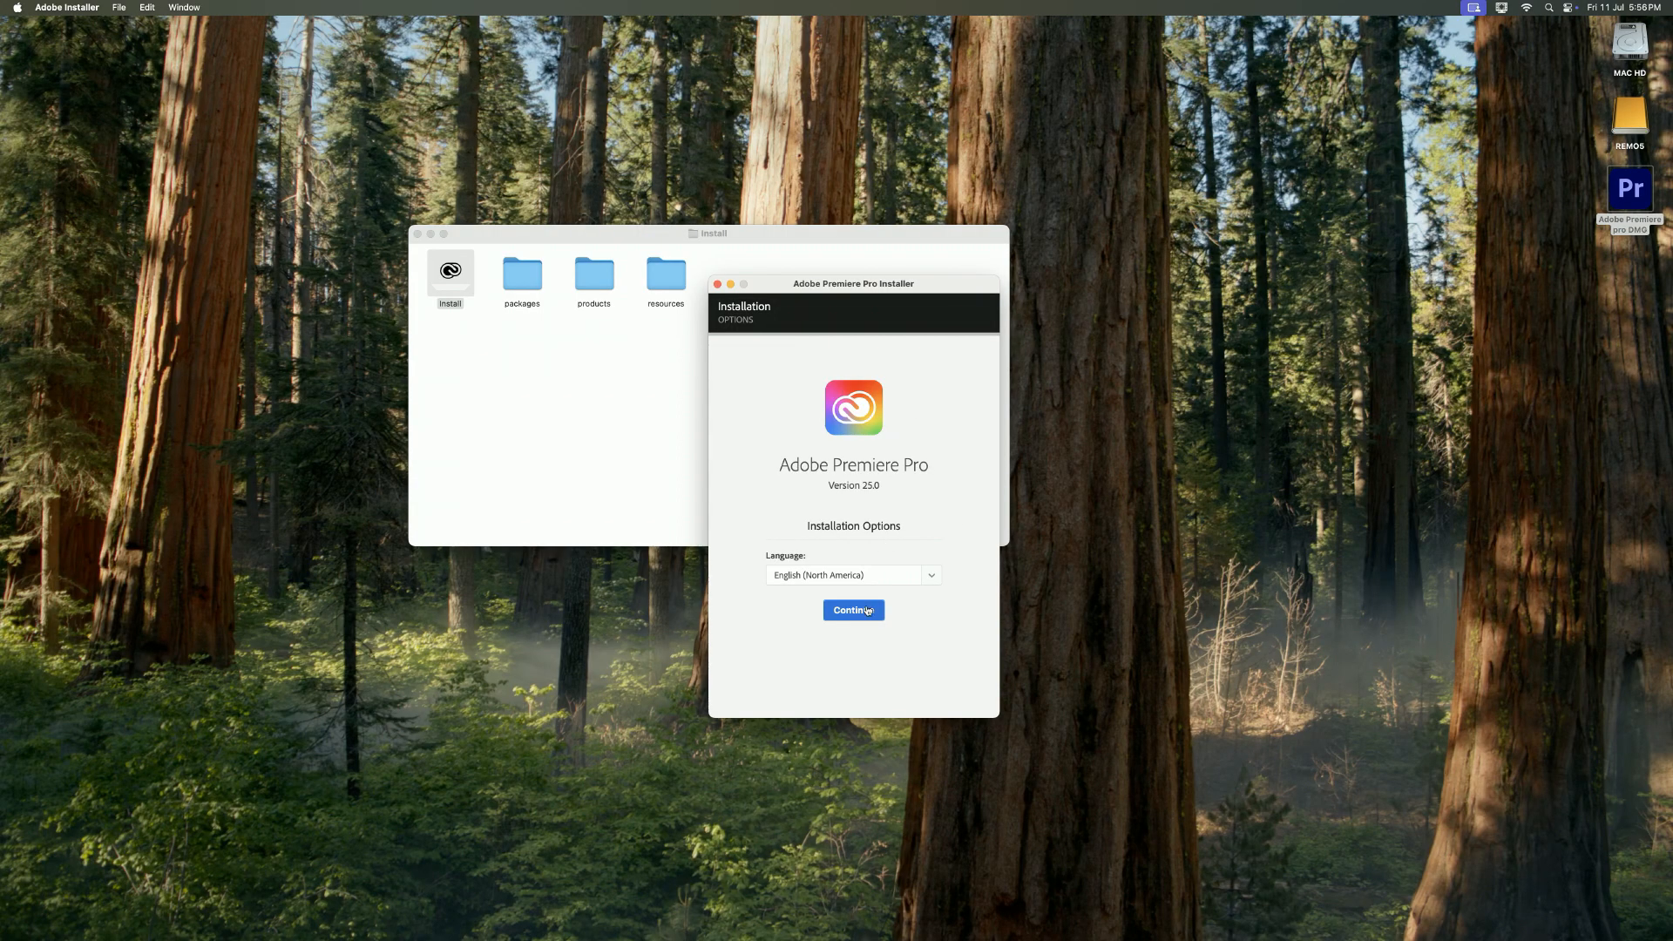
# Step: Attempt the Premiere Pro 25.0 installation and quit after it fails with error 501
pyautogui.click(852, 609)
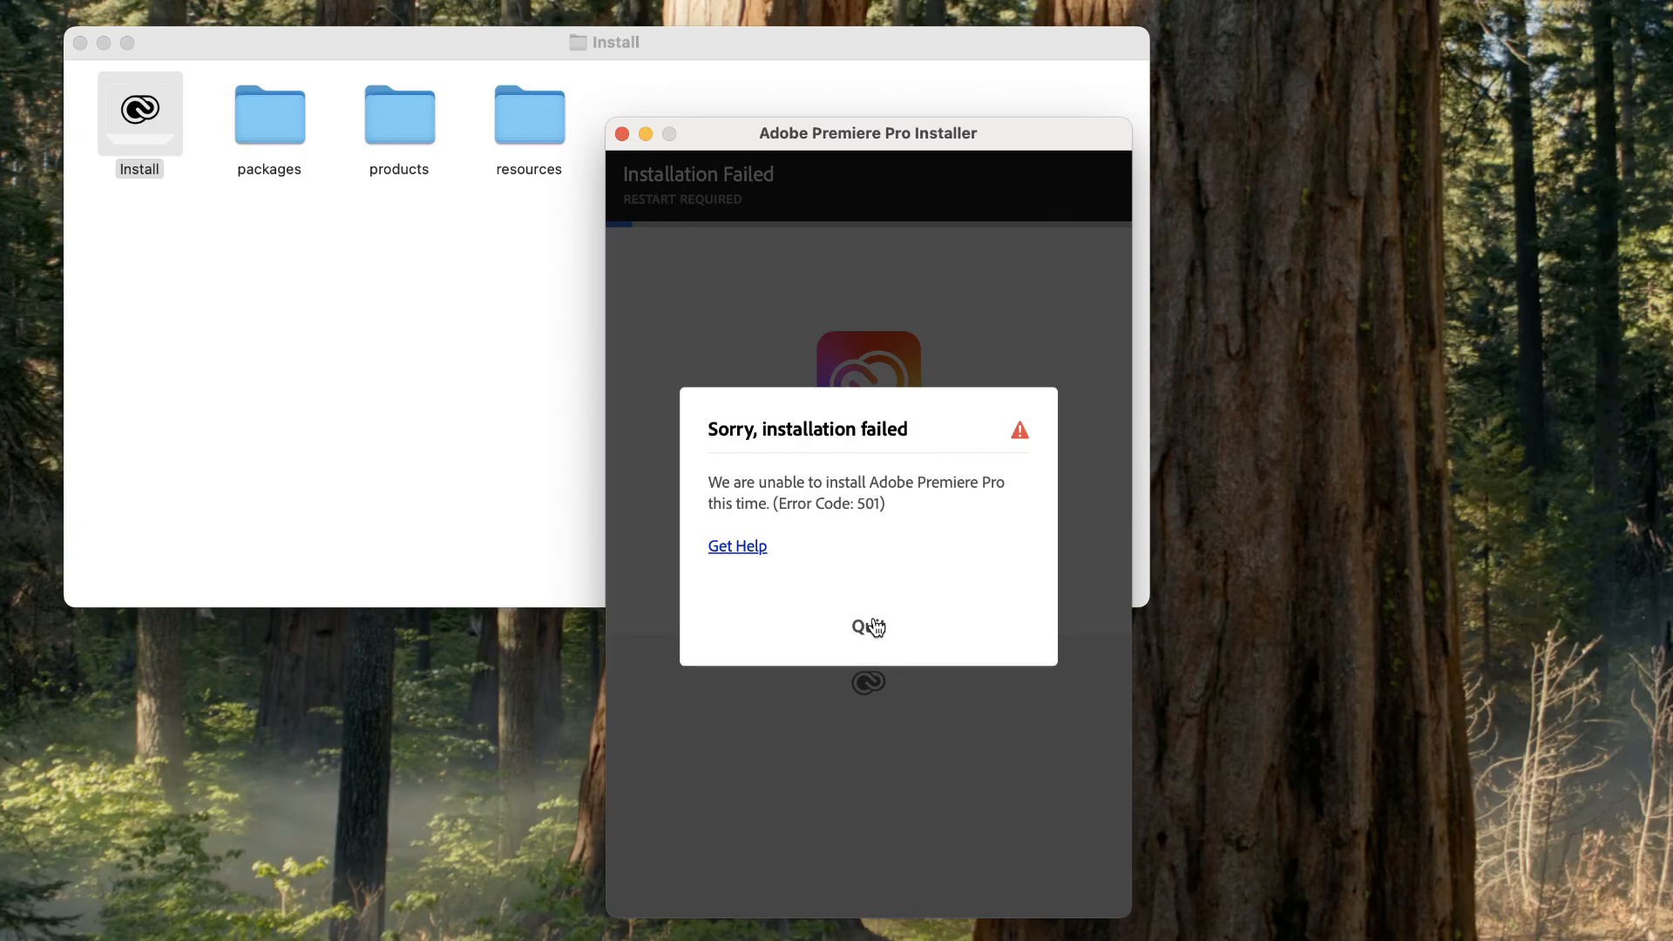
pyautogui.click(867, 627)
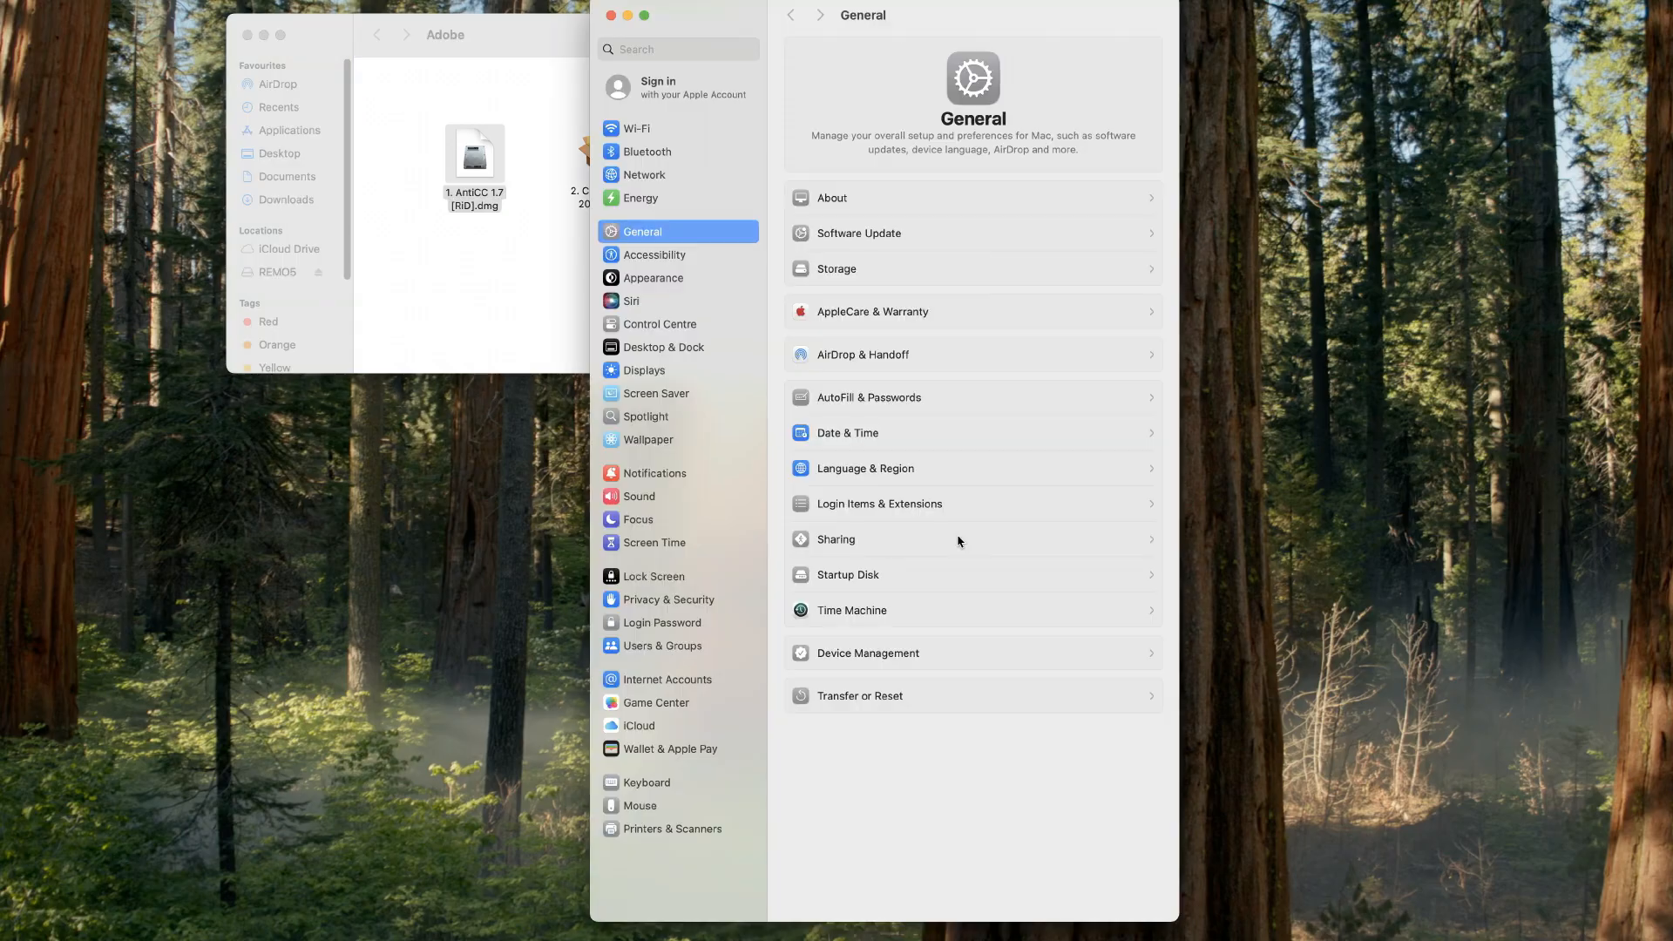
pyautogui.moveTo(768, 499)
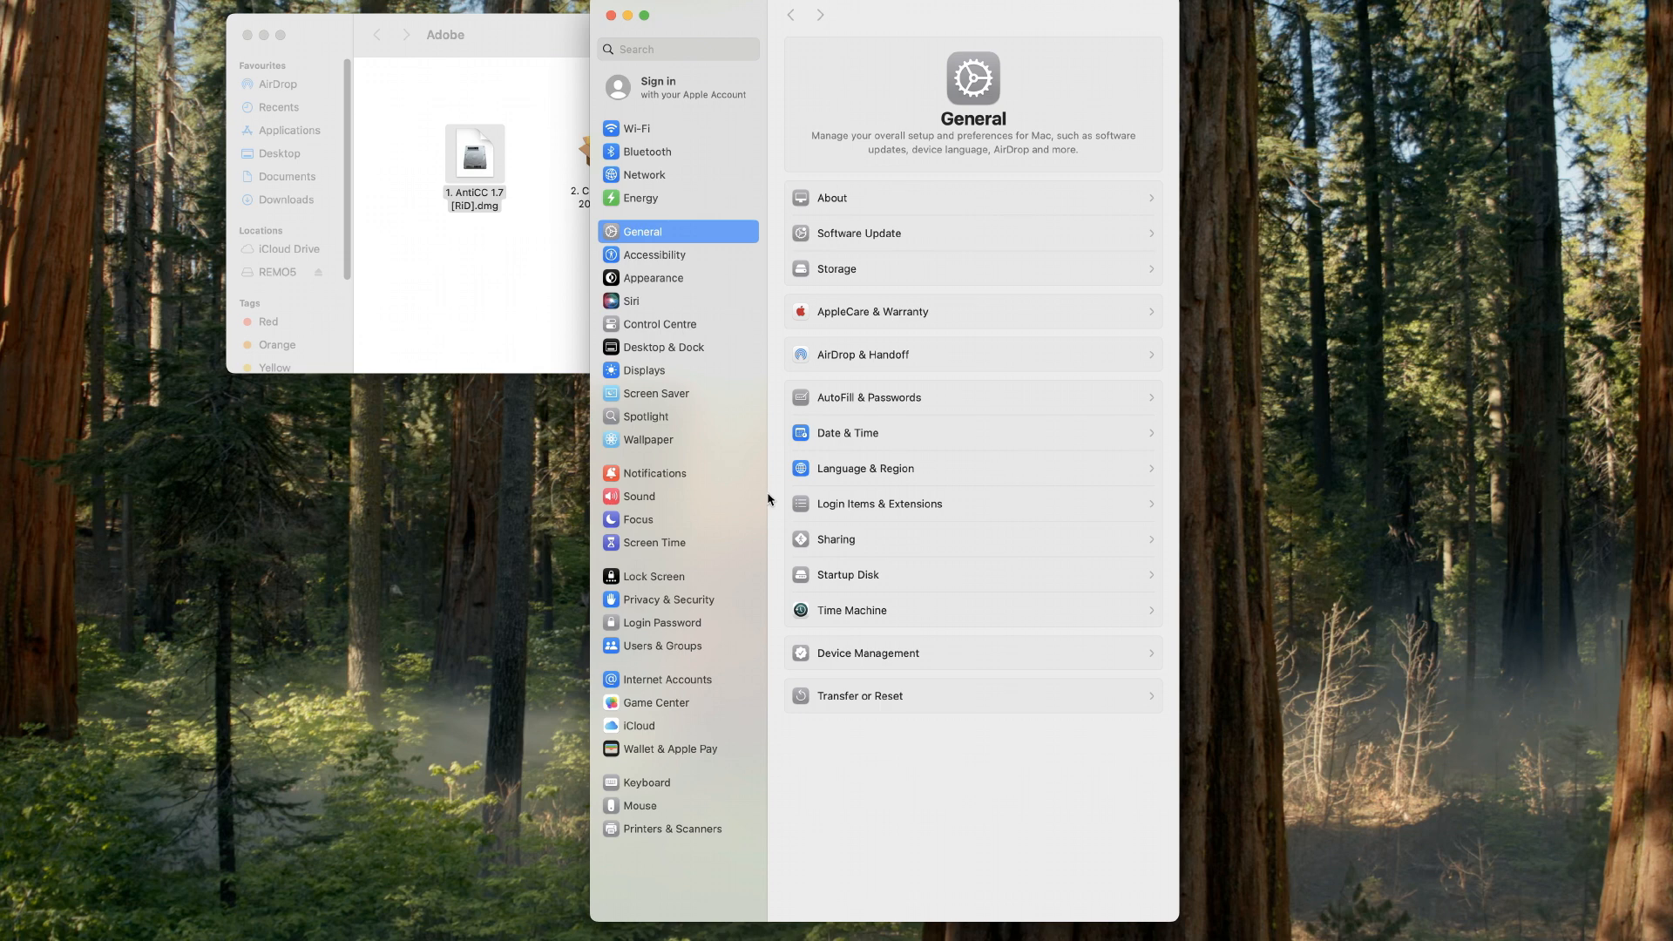
# Step: Allow the blocked AntiCC 1.7 dmg via Open Anyway in Privacy & Security, with admin approval
pyautogui.click(669, 598)
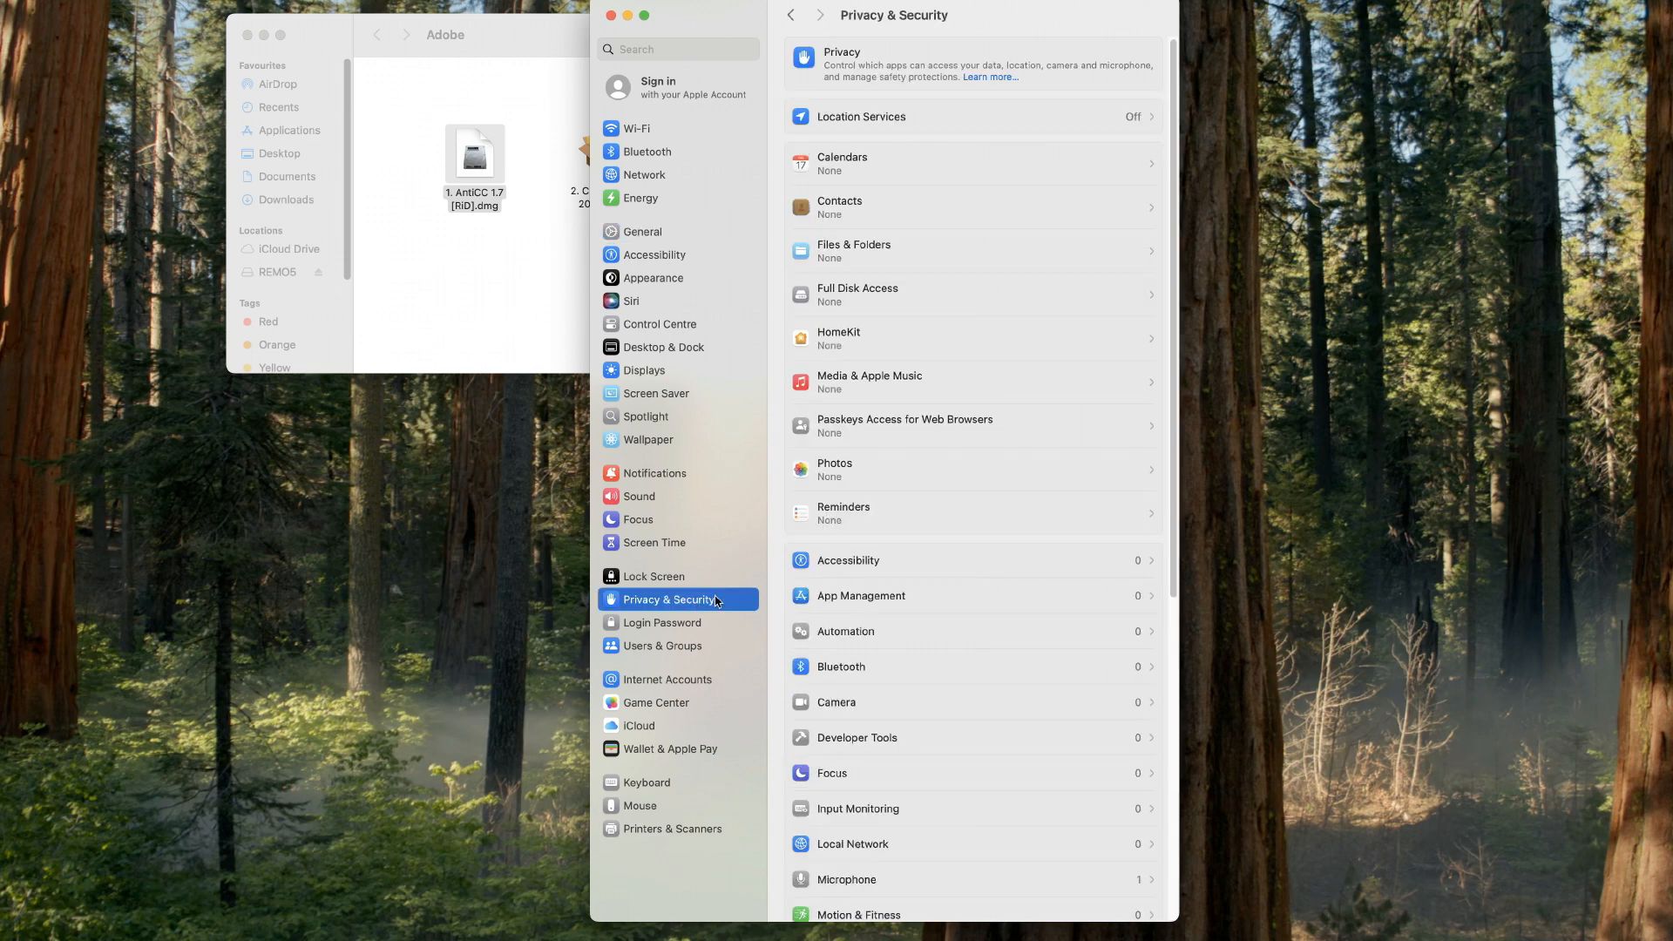
pyautogui.scroll(-3)
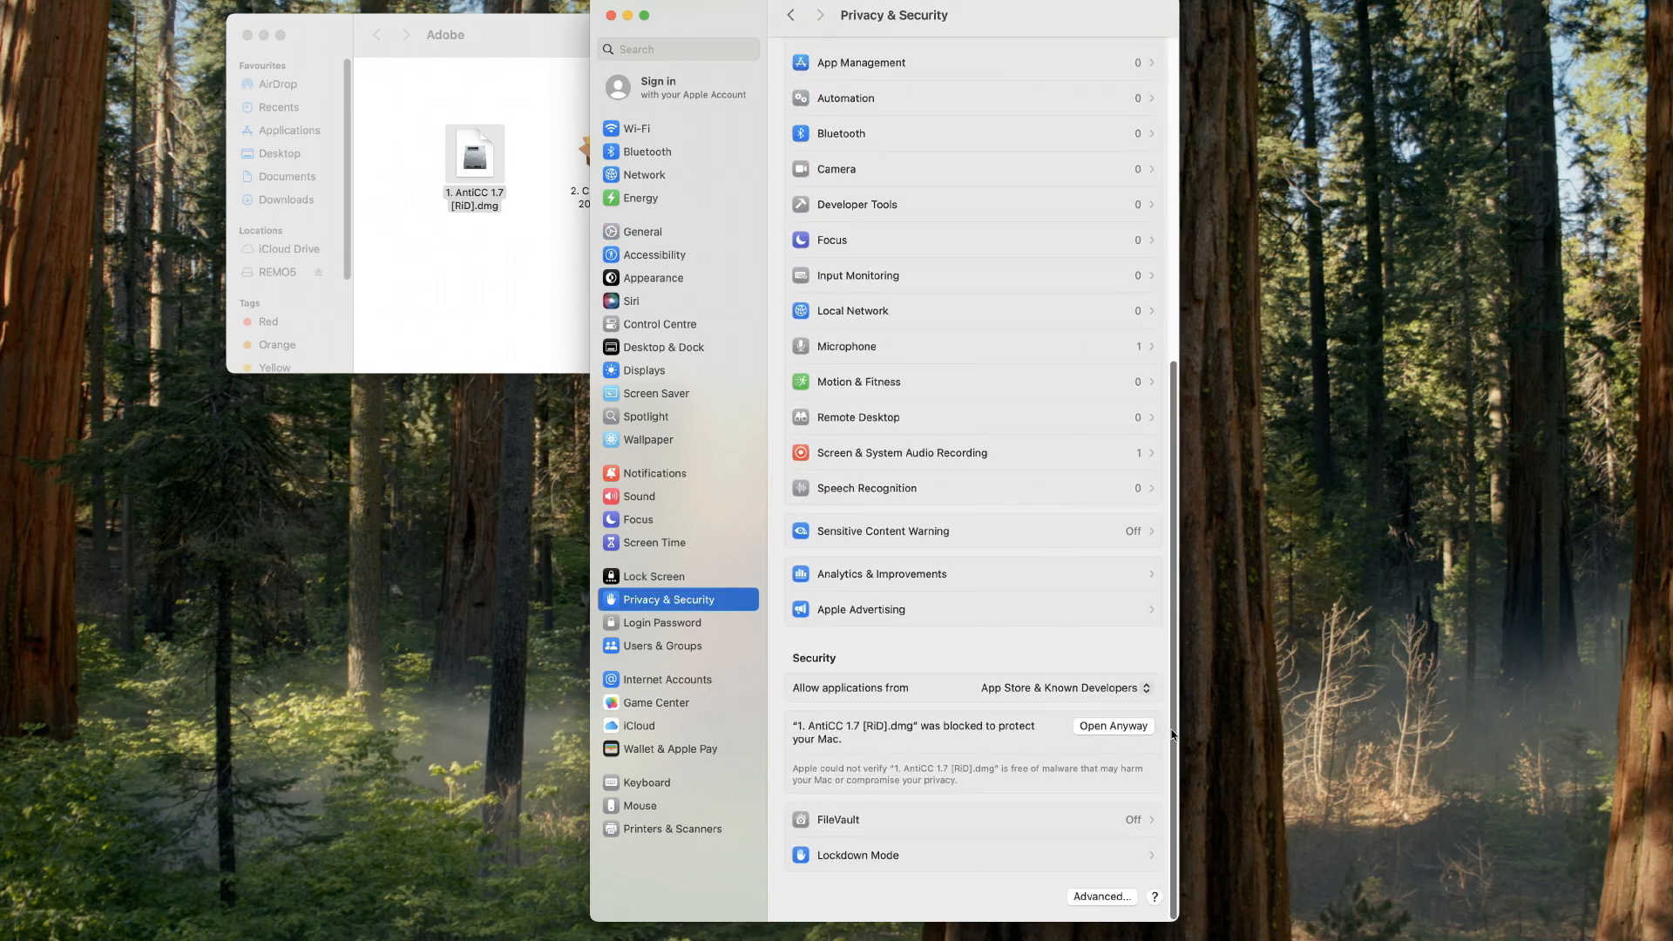
pyautogui.click(1111, 726)
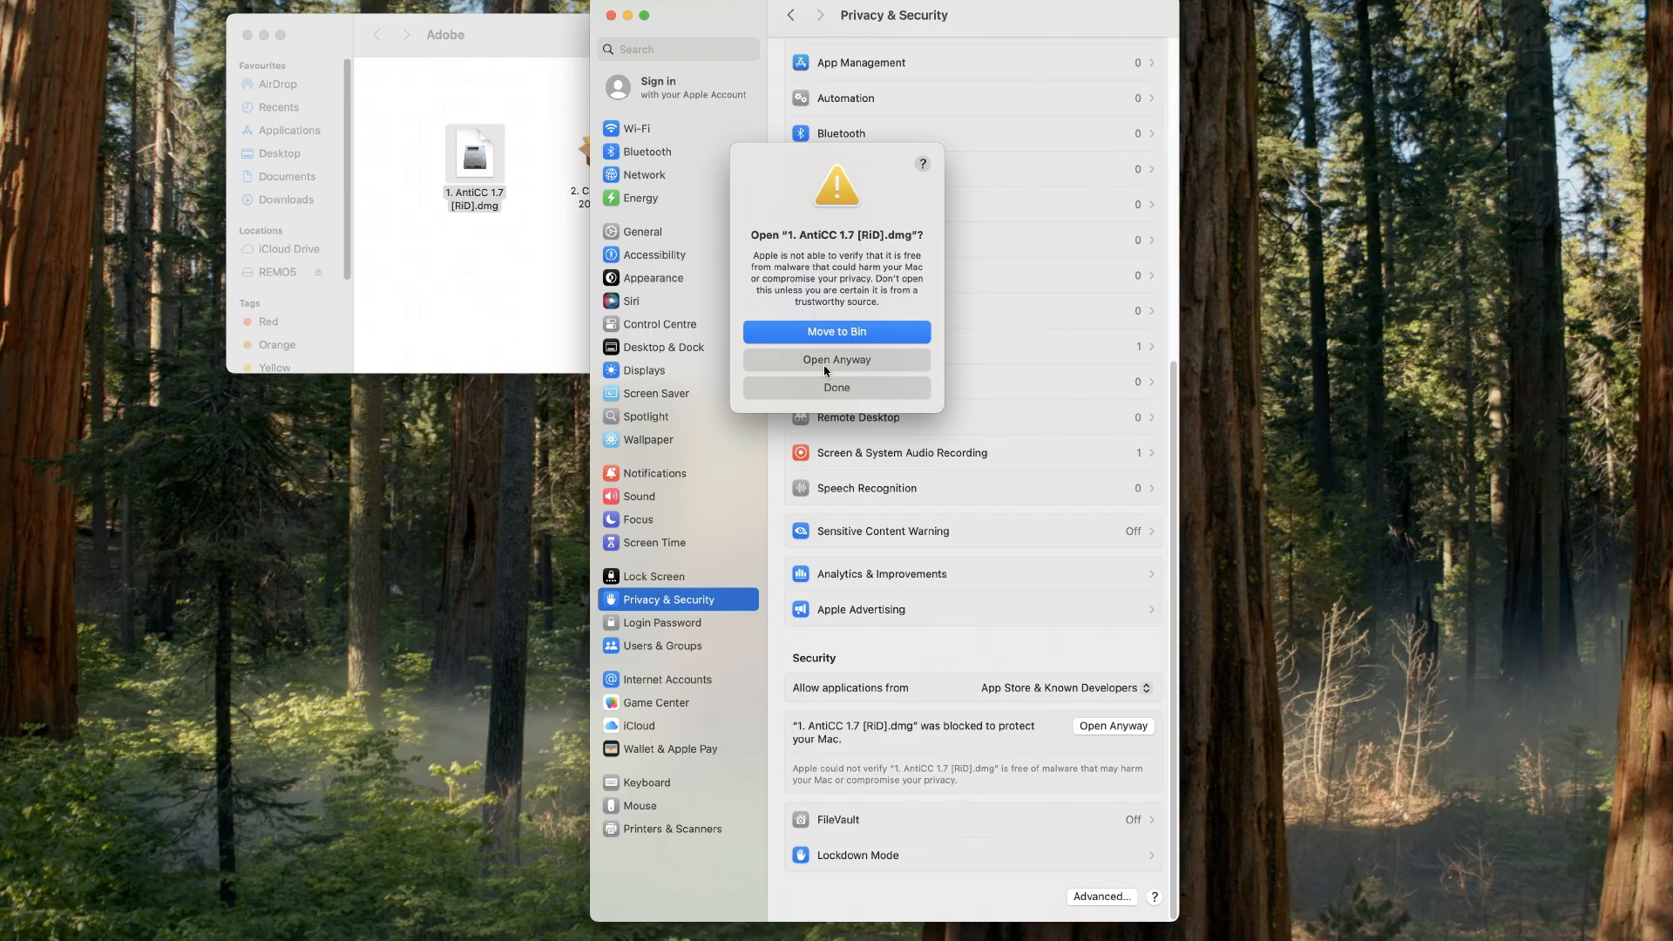
pyautogui.click(836, 360)
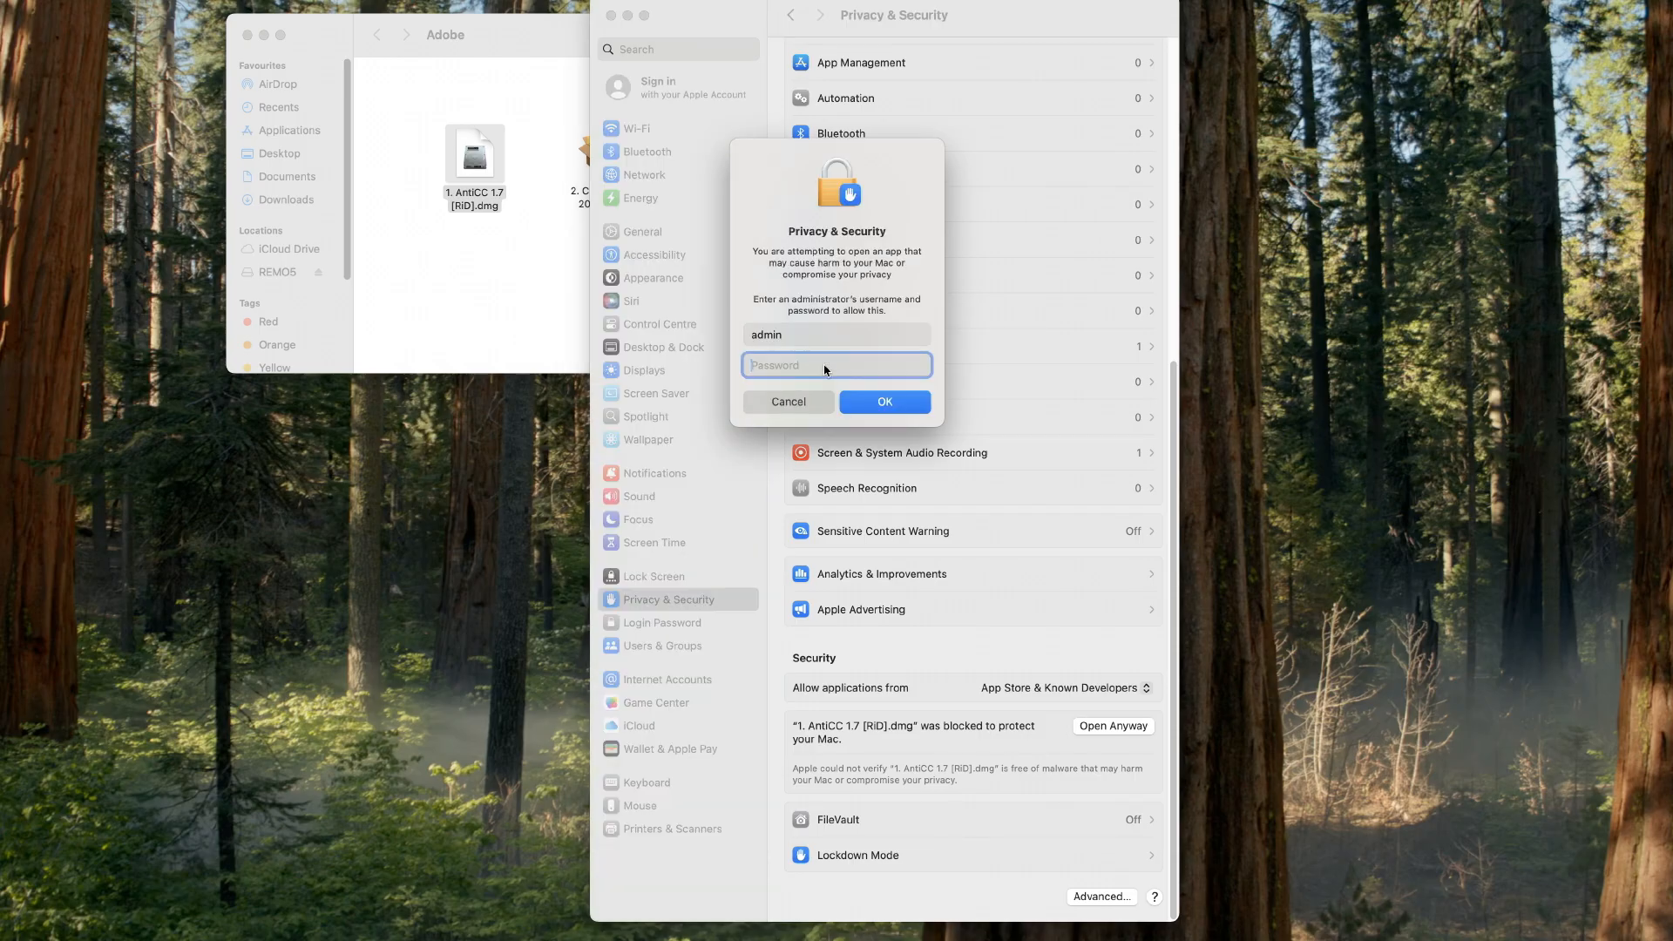
pyautogui.click(788, 400)
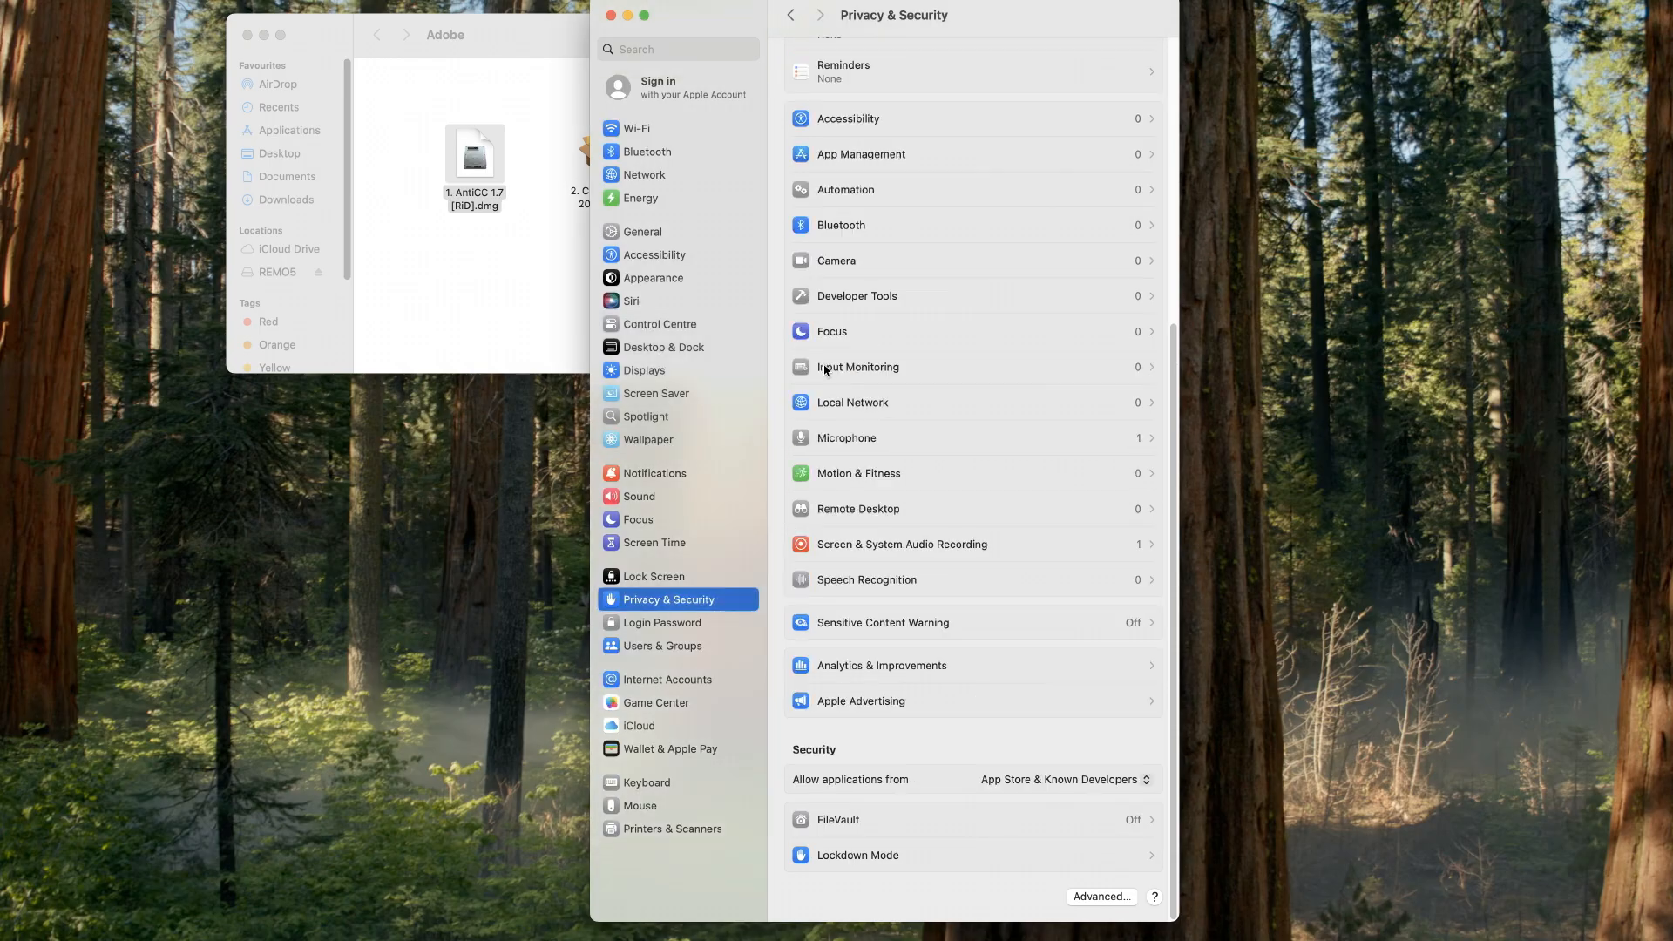
# Step: Mount the AntiCC dmg, launch AntiCC 1.7 [RiD].pkg, and confirm Open Anyway for it
pyautogui.doubleClick(474, 157)
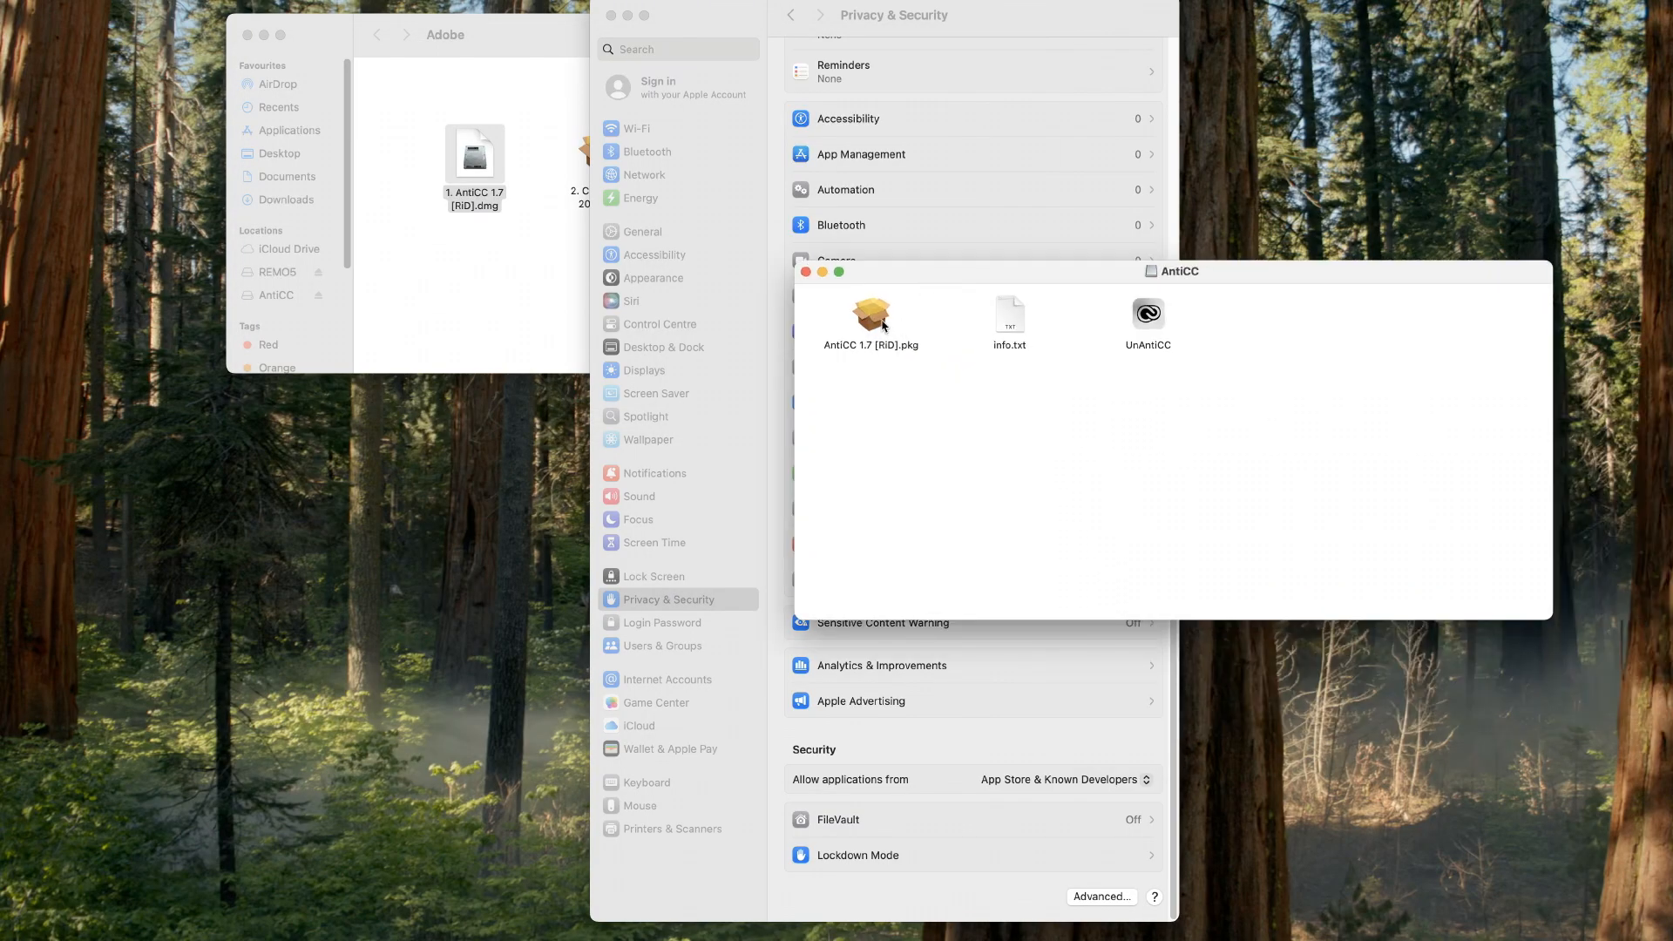
pyautogui.moveTo(877, 325)
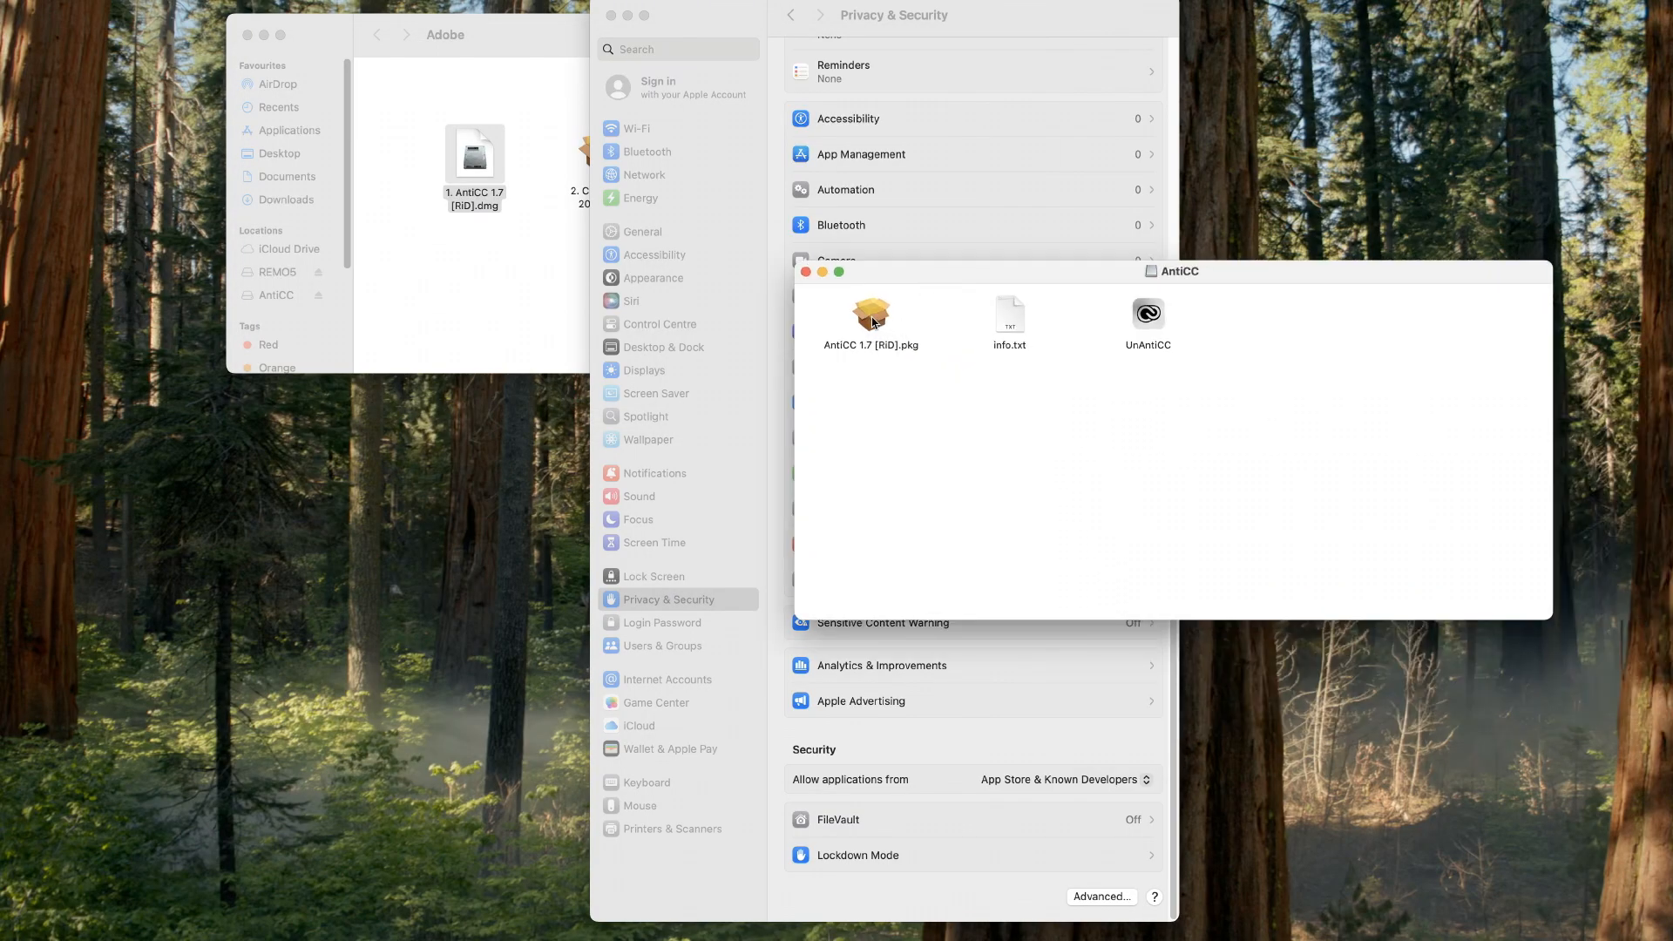
pyautogui.doubleClick(870, 313)
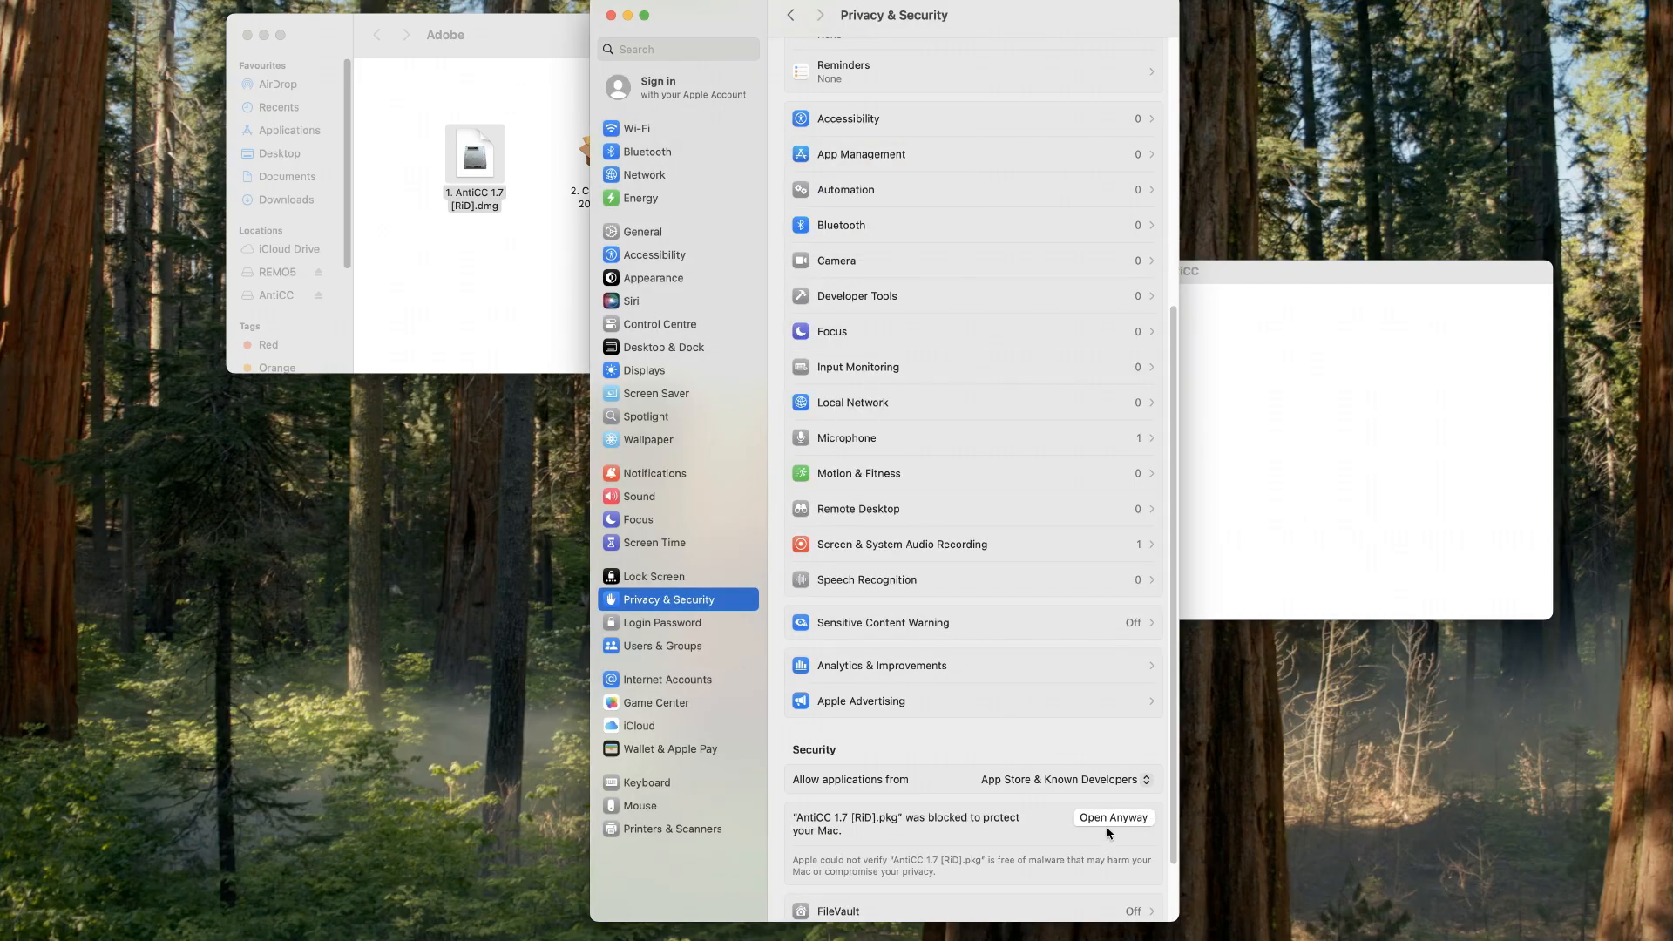
pyautogui.click(1111, 817)
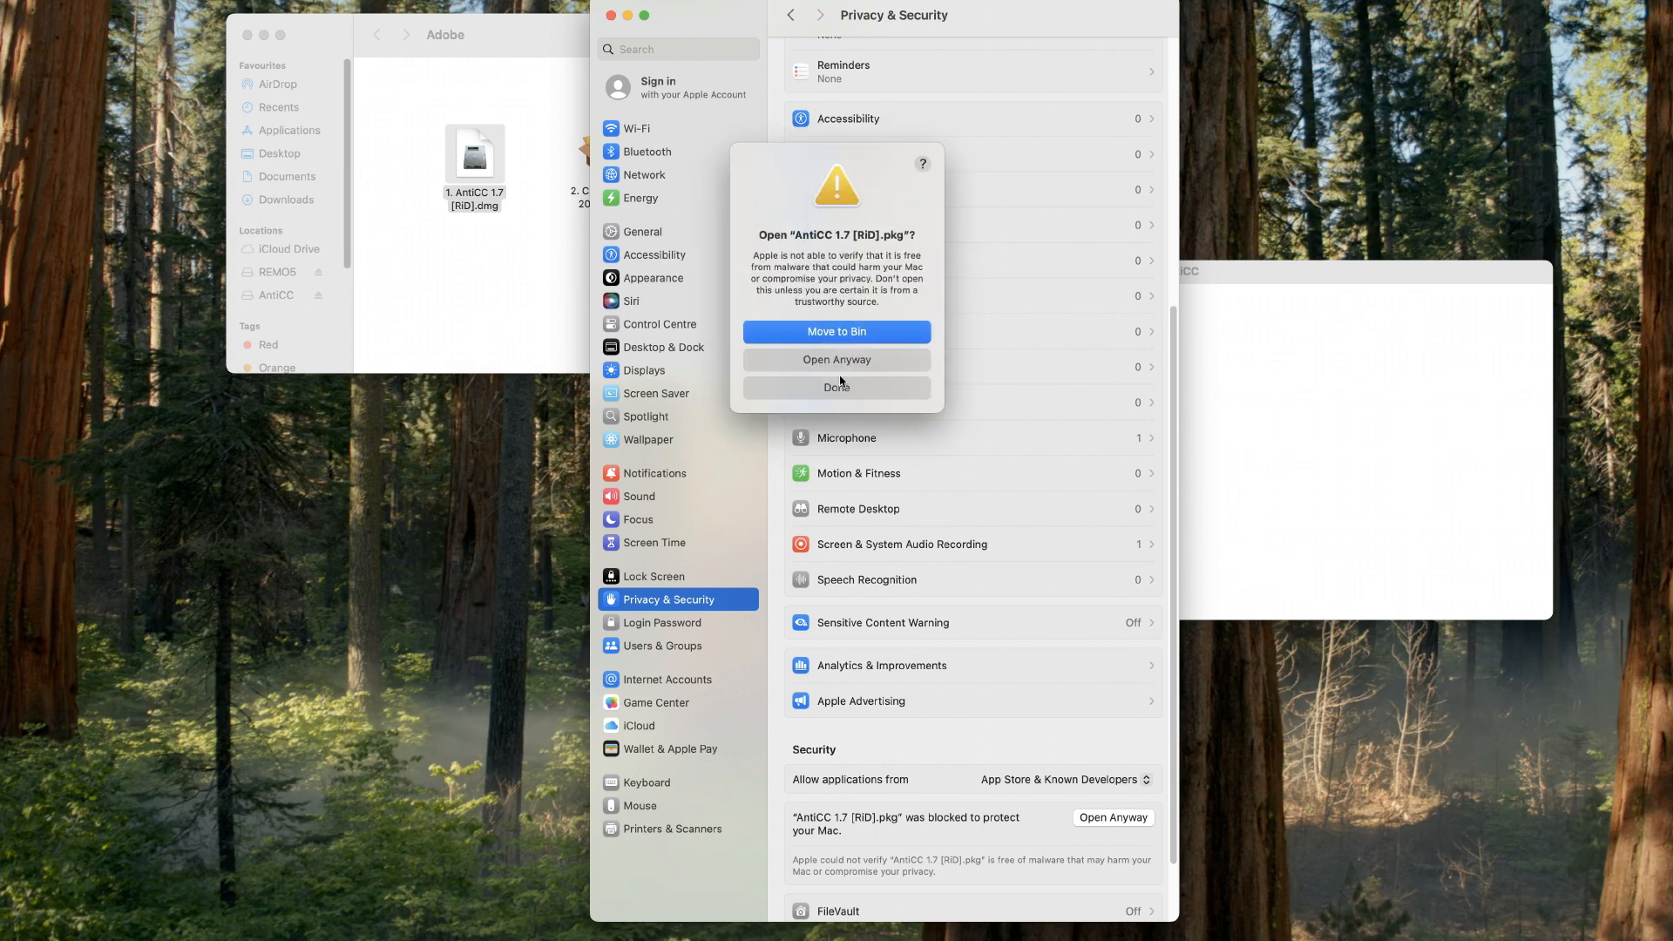
pyautogui.moveTo(852, 371)
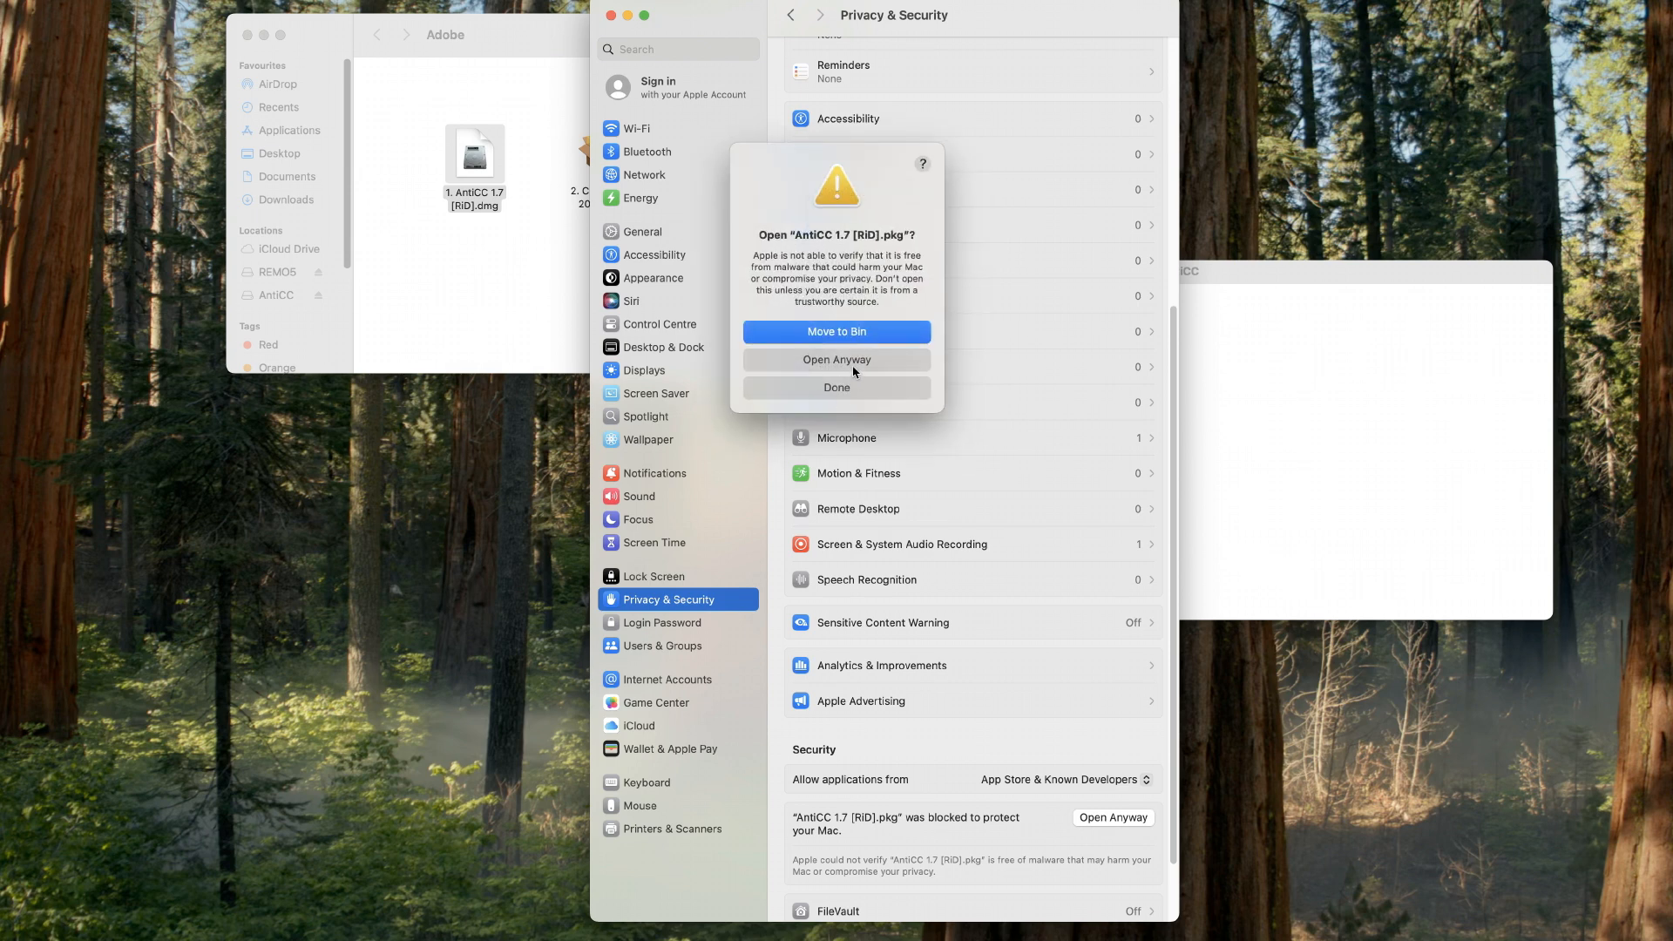
pyautogui.click(836, 358)
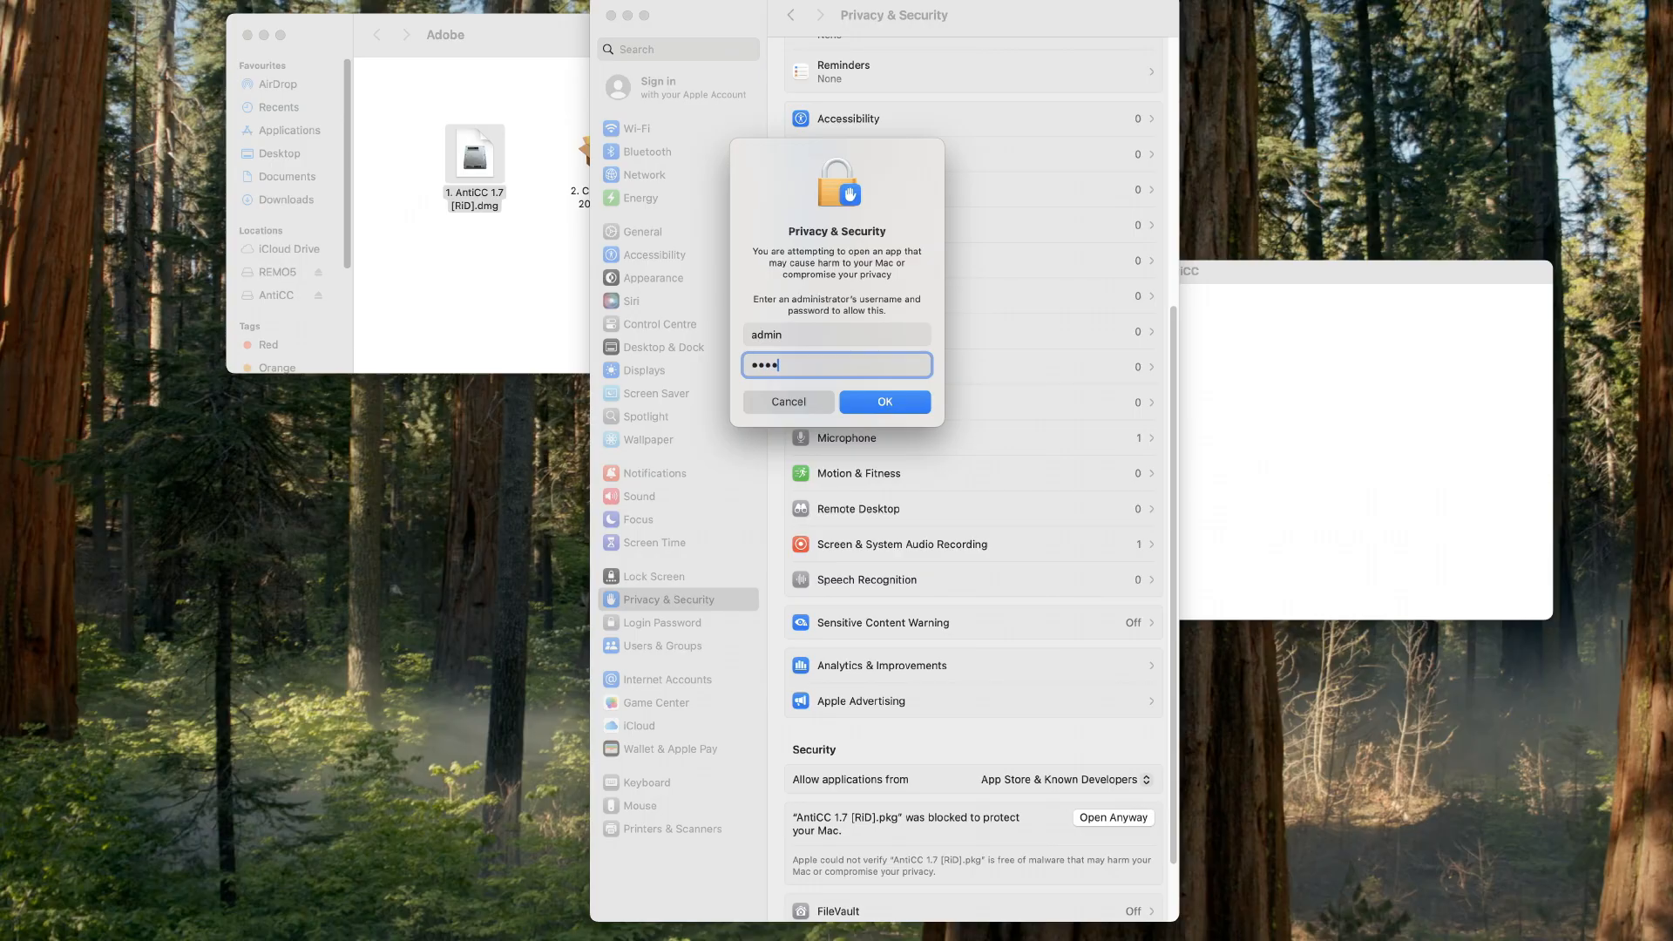
# Step: Authorise the AntiCC 1.7 package and install it with the admin password
pyautogui.click(883, 403)
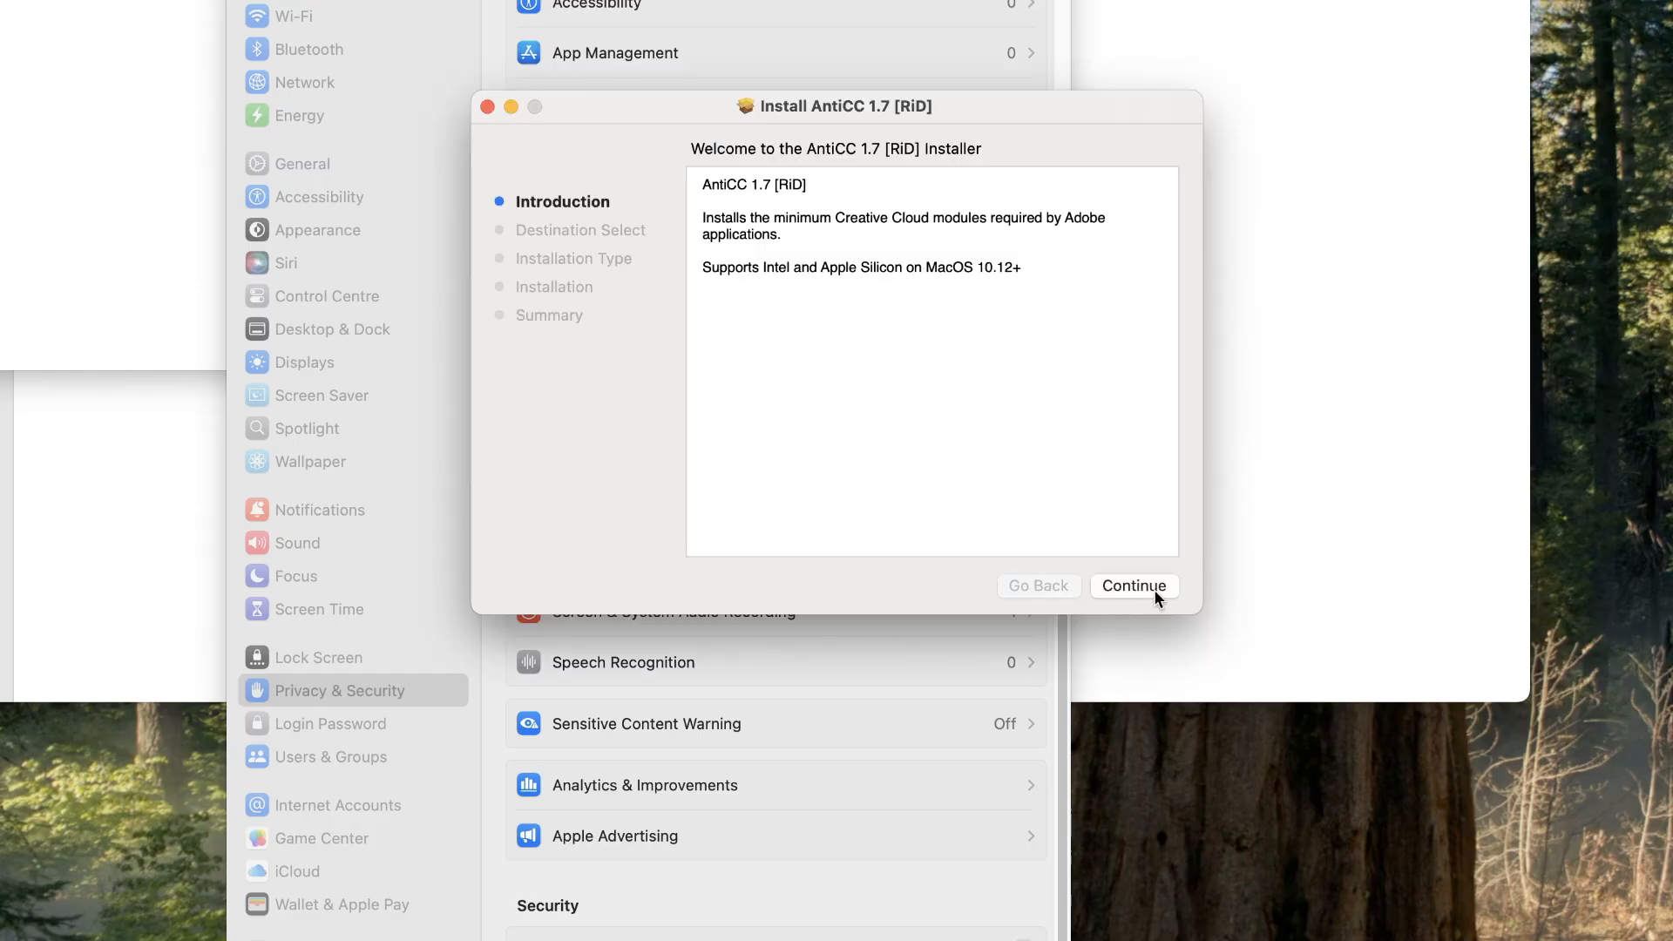
pyautogui.click(1132, 585)
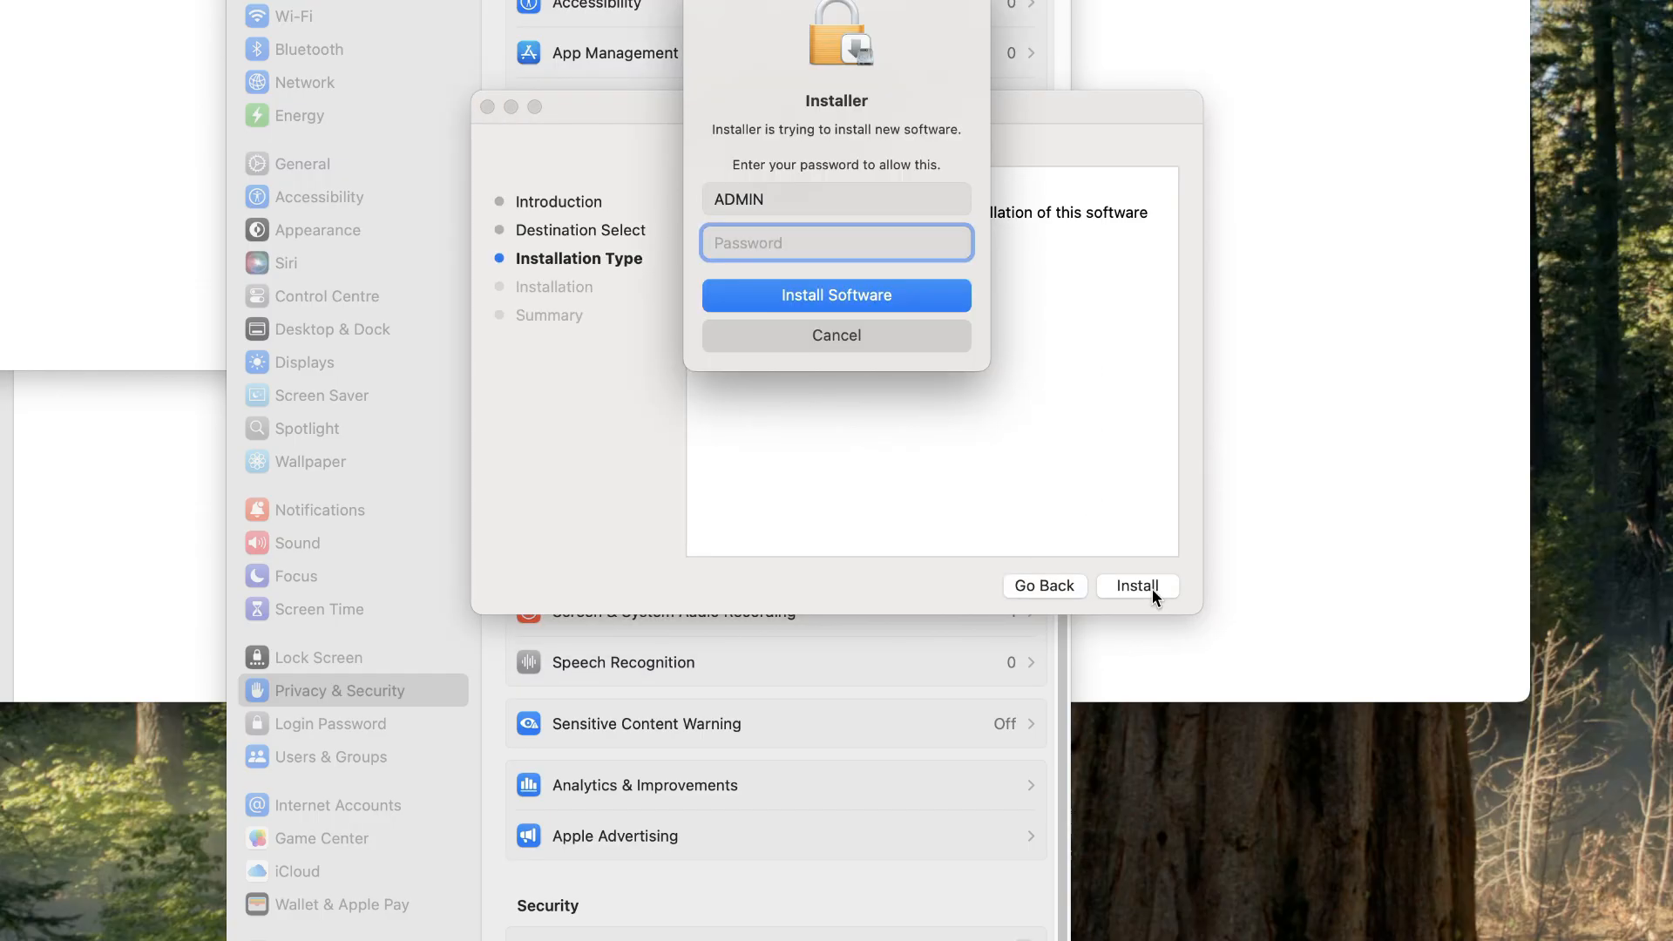
pyautogui.click(835, 294)
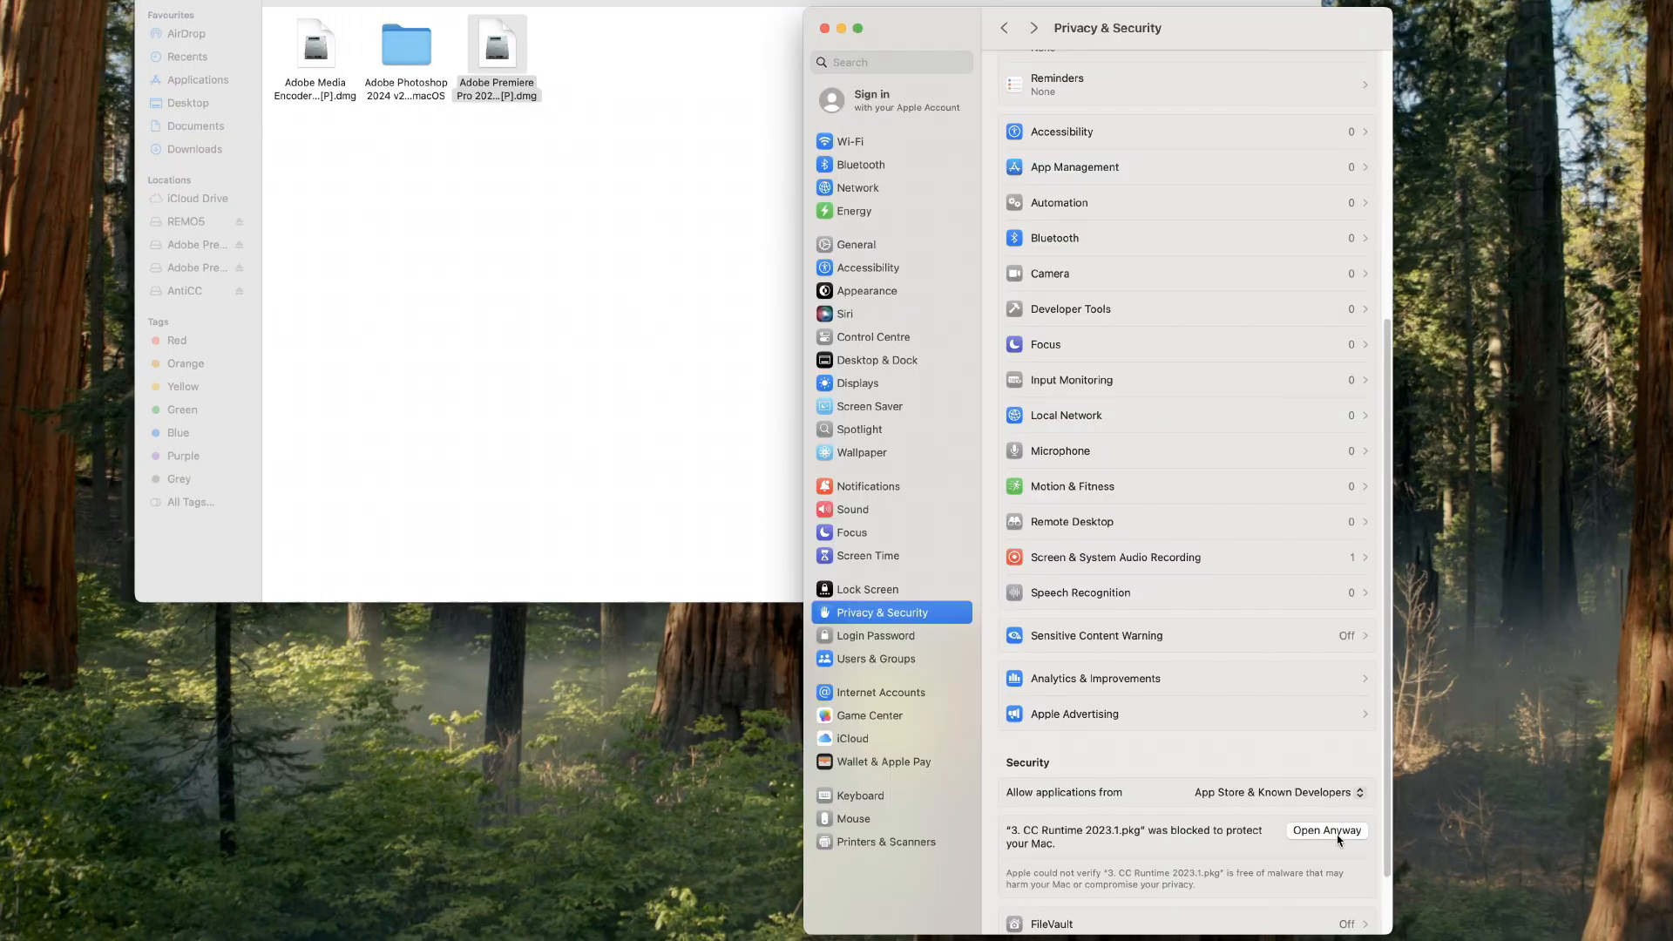
# Step: Clear the blocked CC Runtime 2023.1 package to open, approving with the admin password
pyautogui.click(1326, 831)
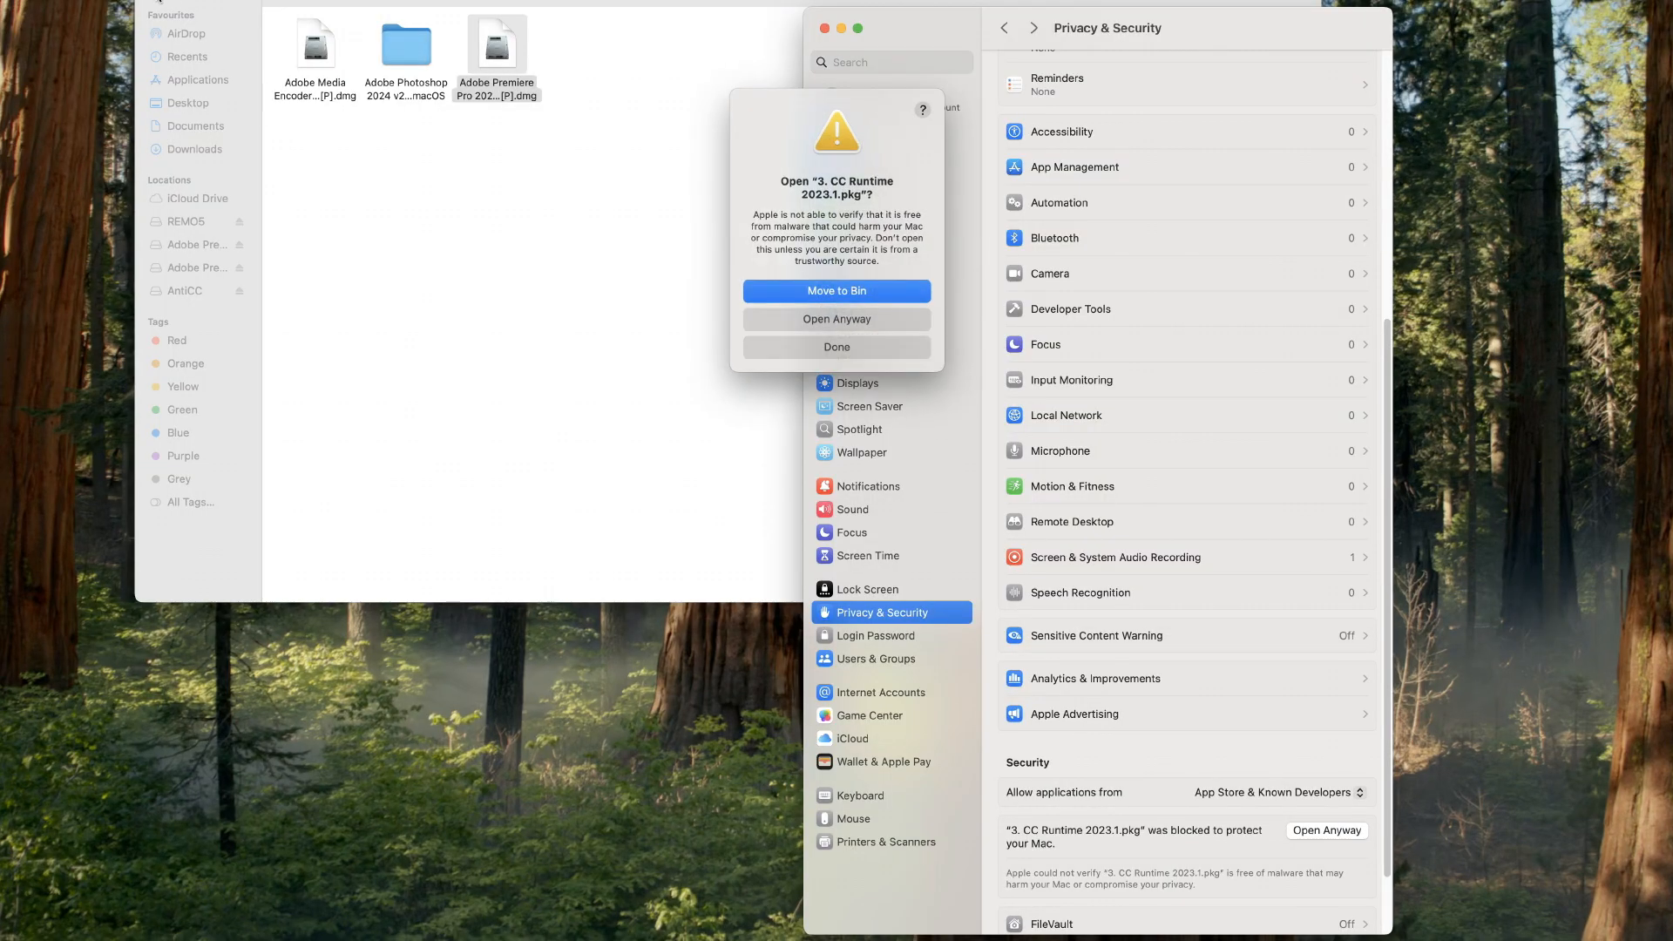
pyautogui.click(835, 318)
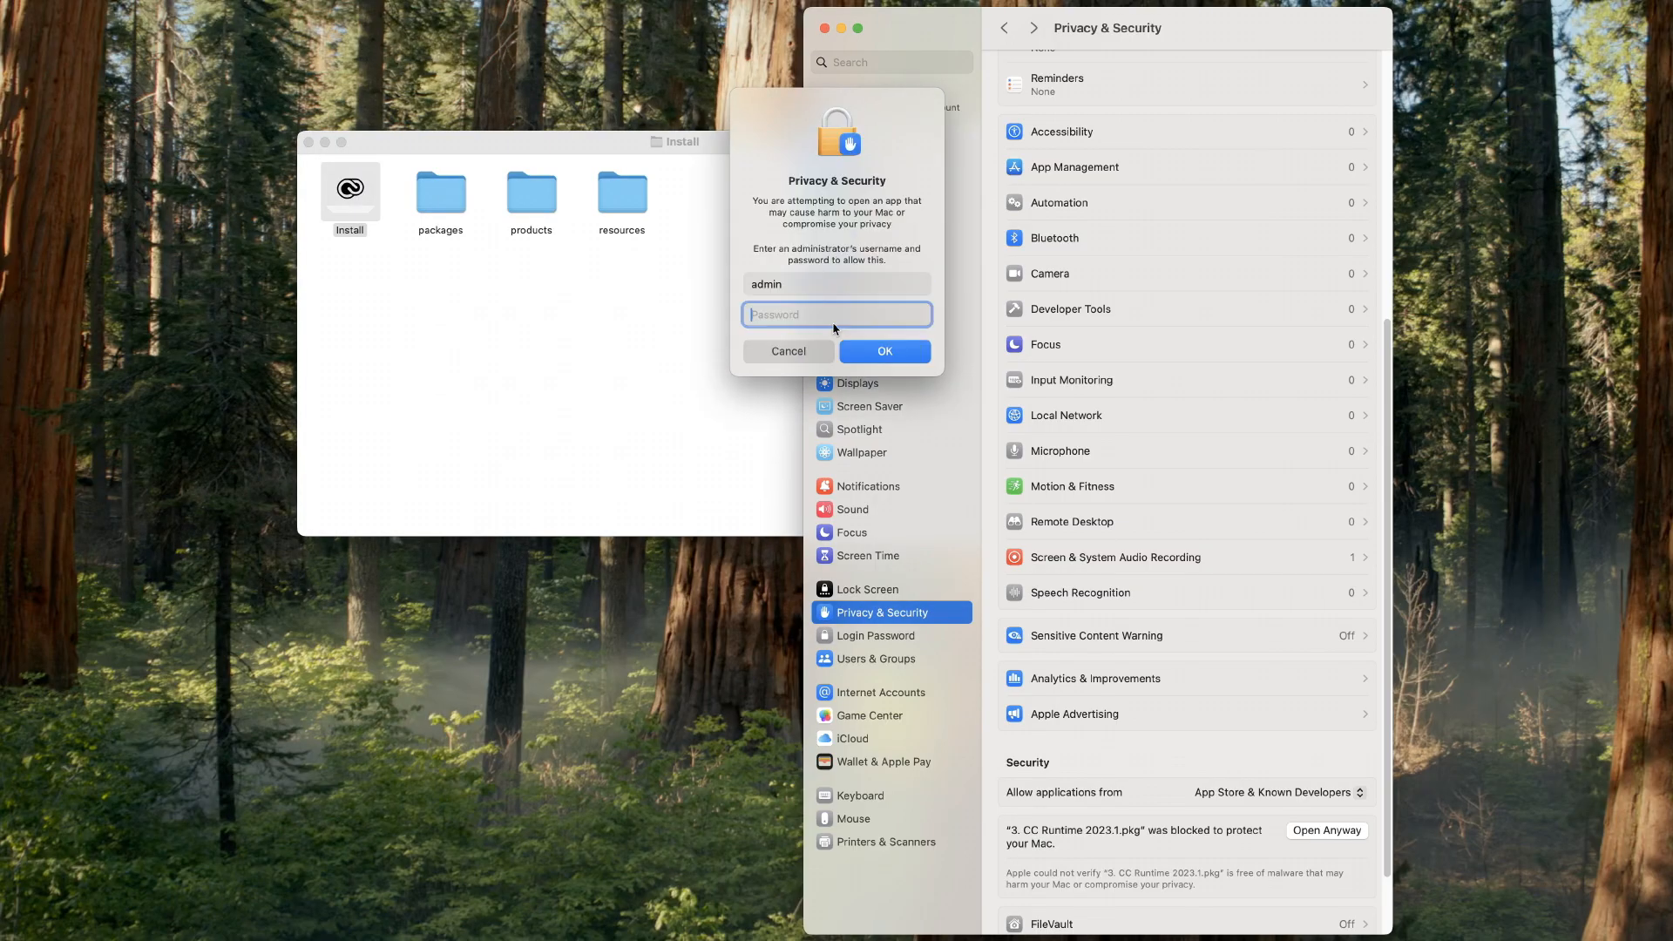
pyautogui.write('••')
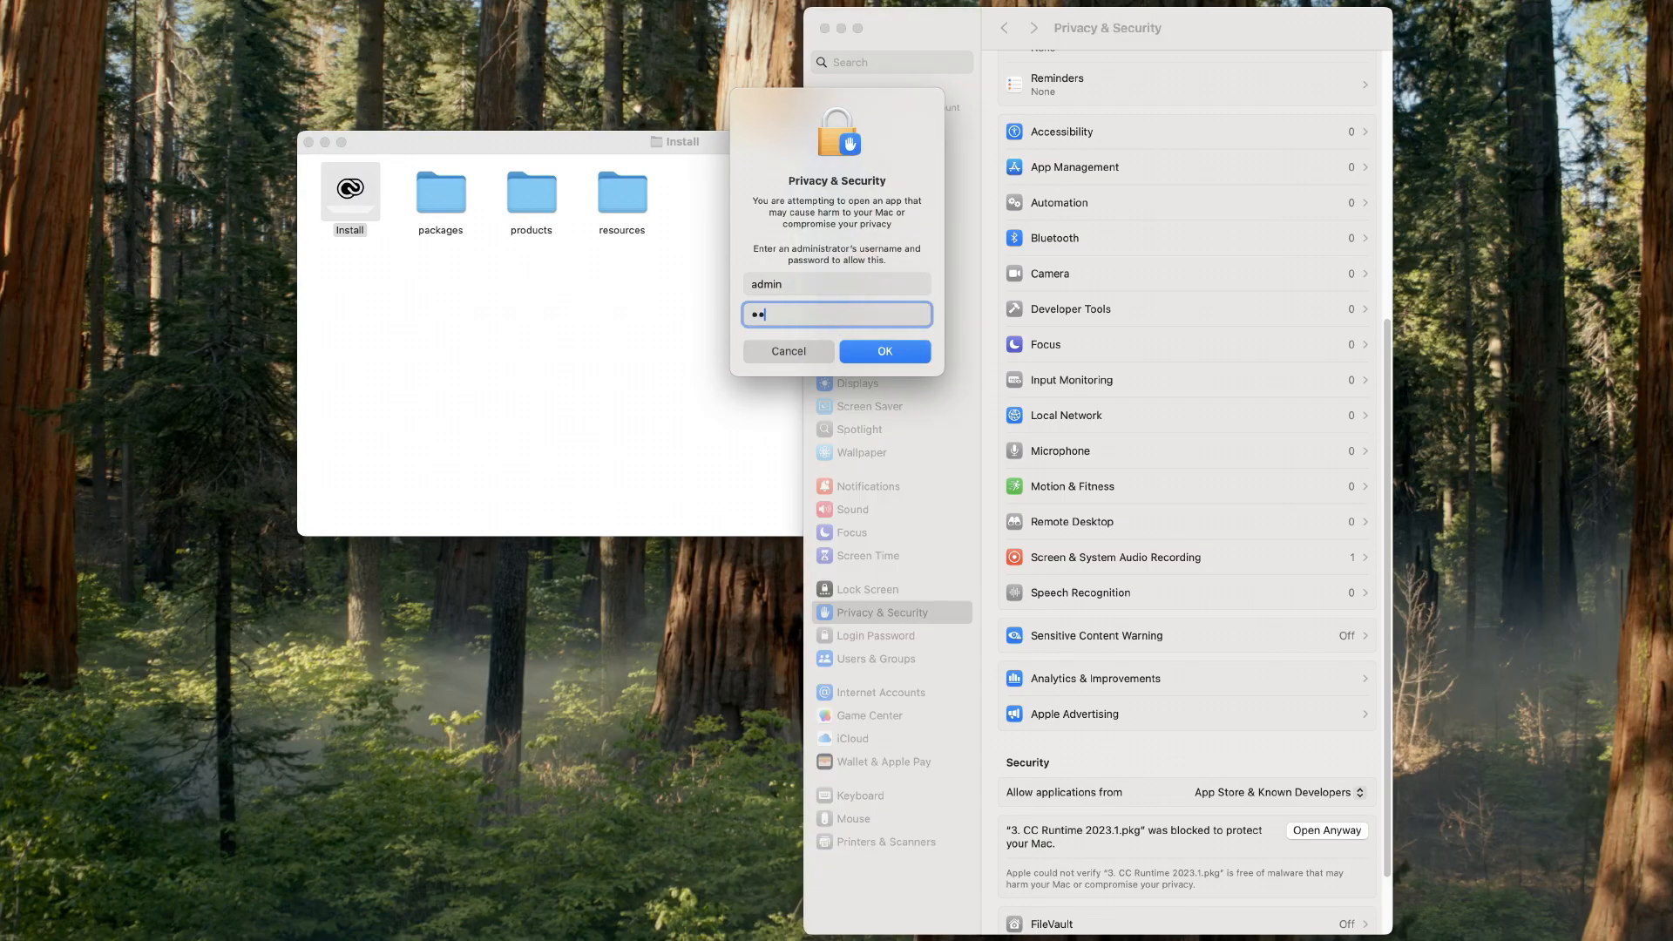
pyautogui.click(883, 351)
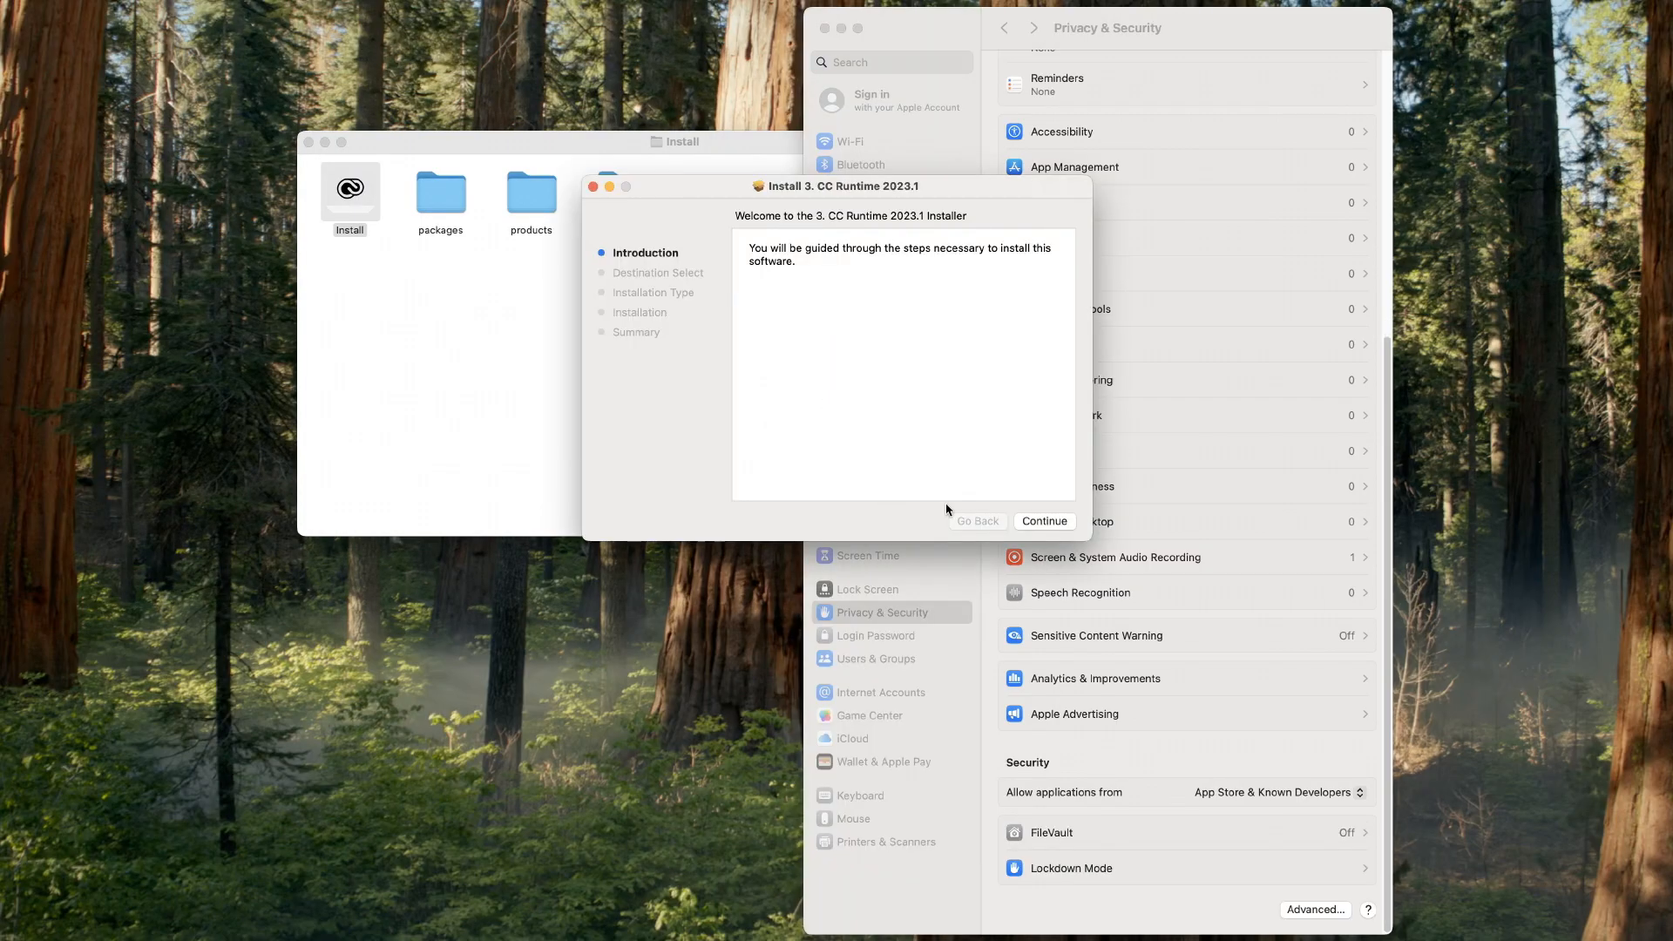
# Step: Install CC Runtime 2023.1, authorising the installation with the admin password
pyautogui.click(1043, 521)
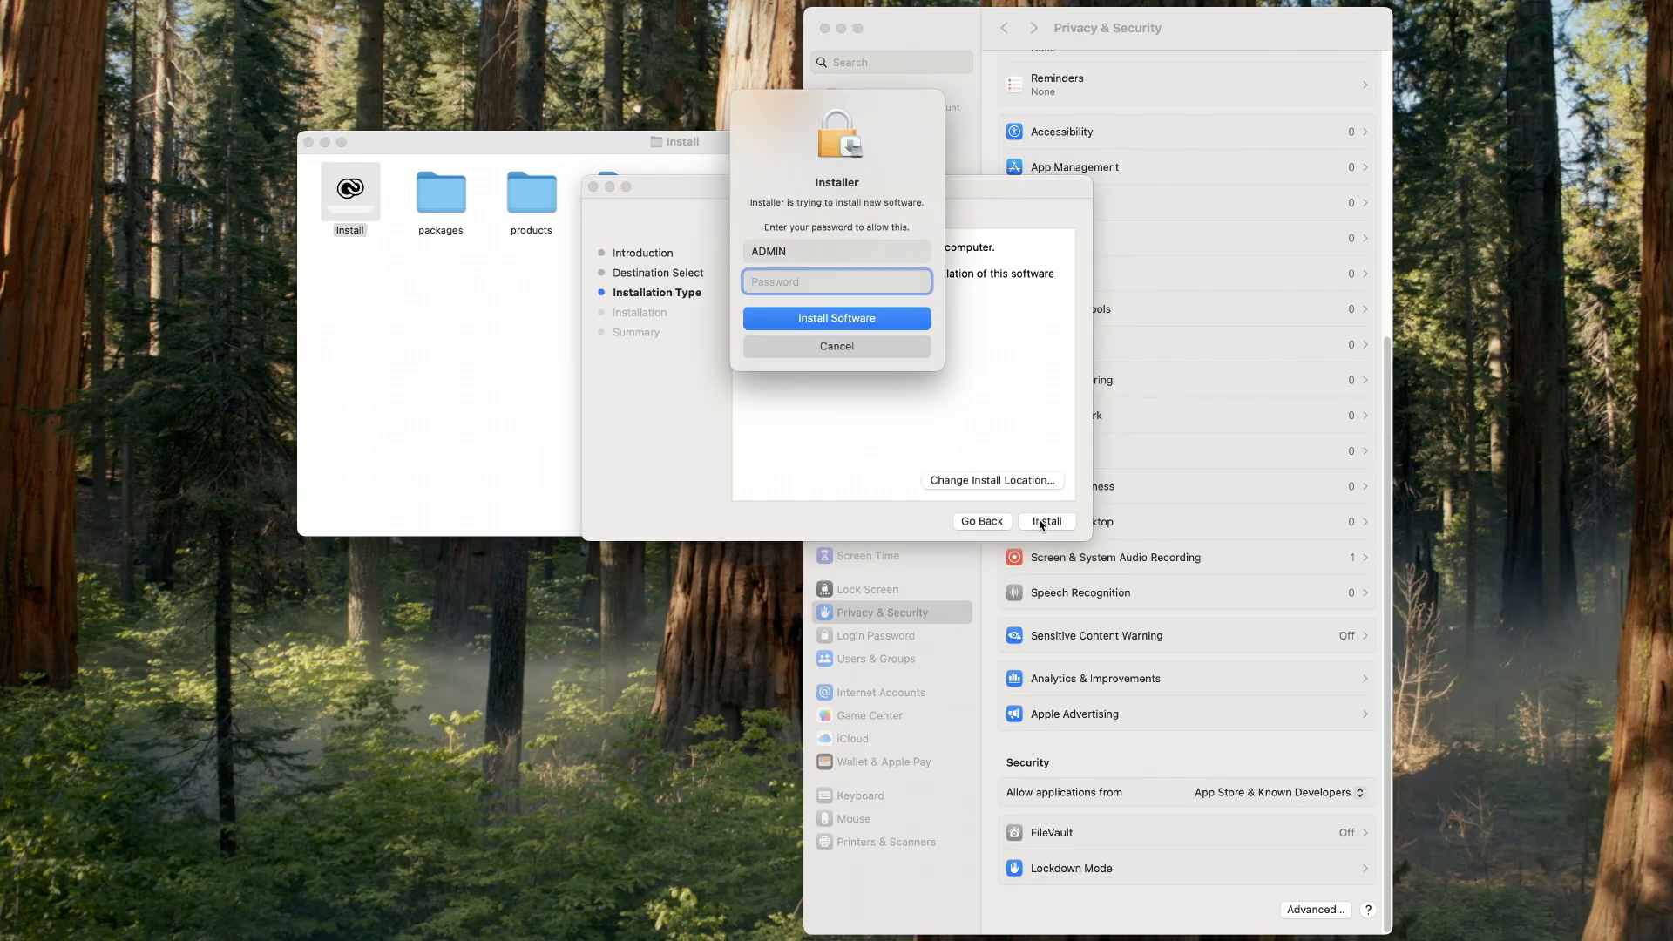
pyautogui.write('•••')
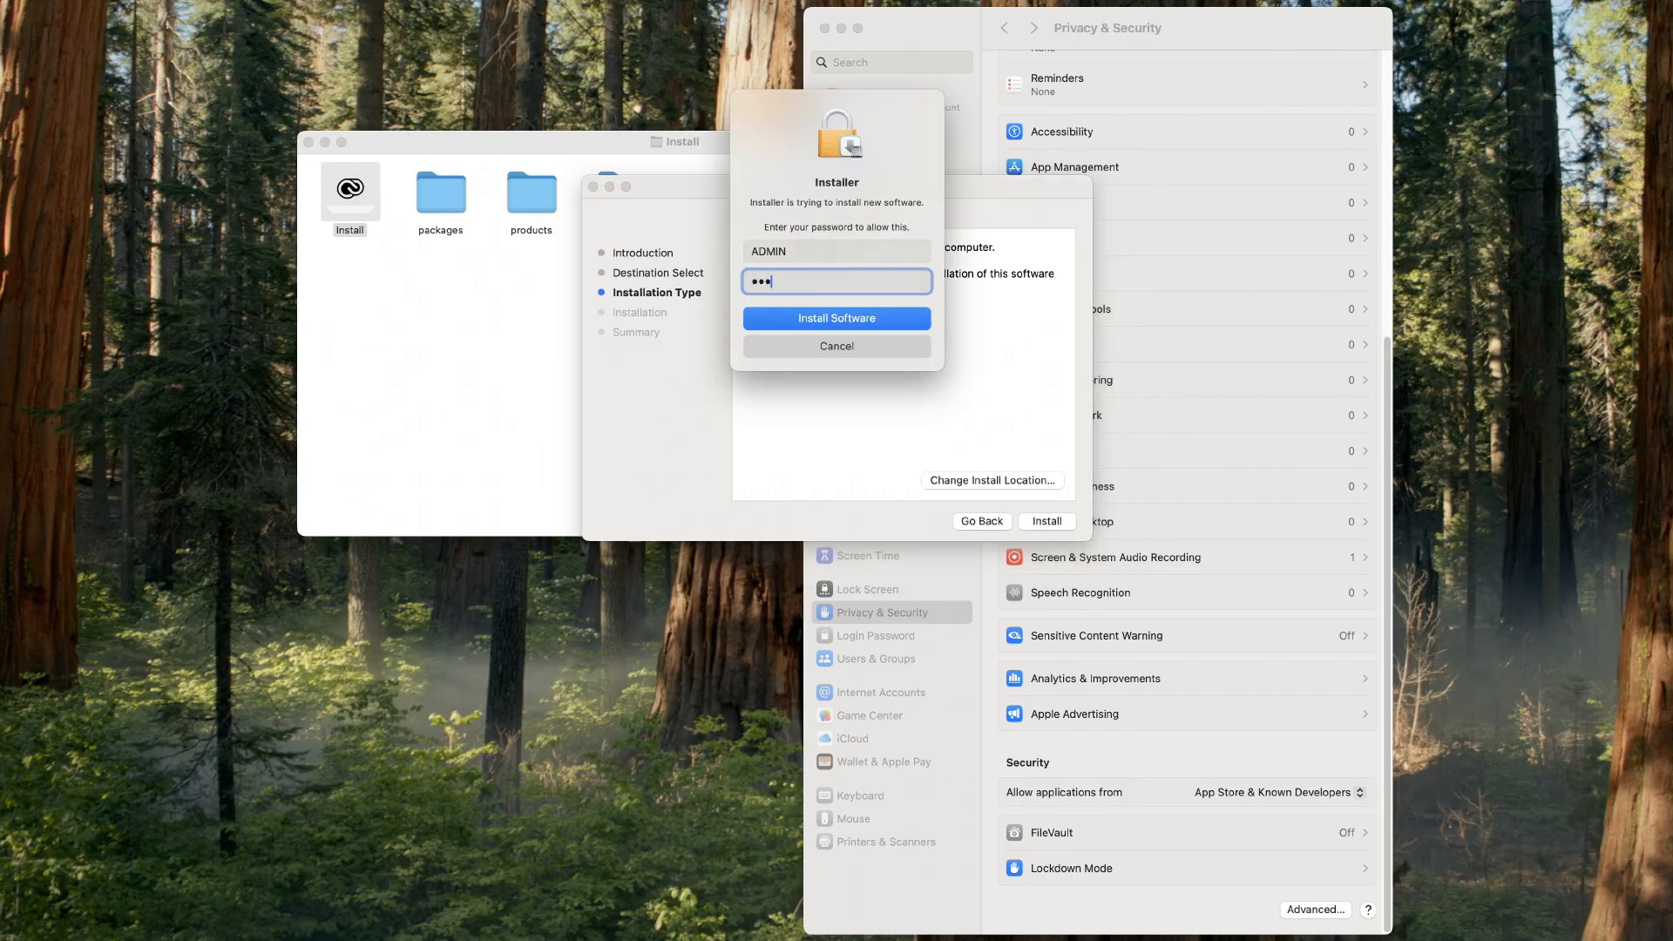
pyautogui.click(836, 318)
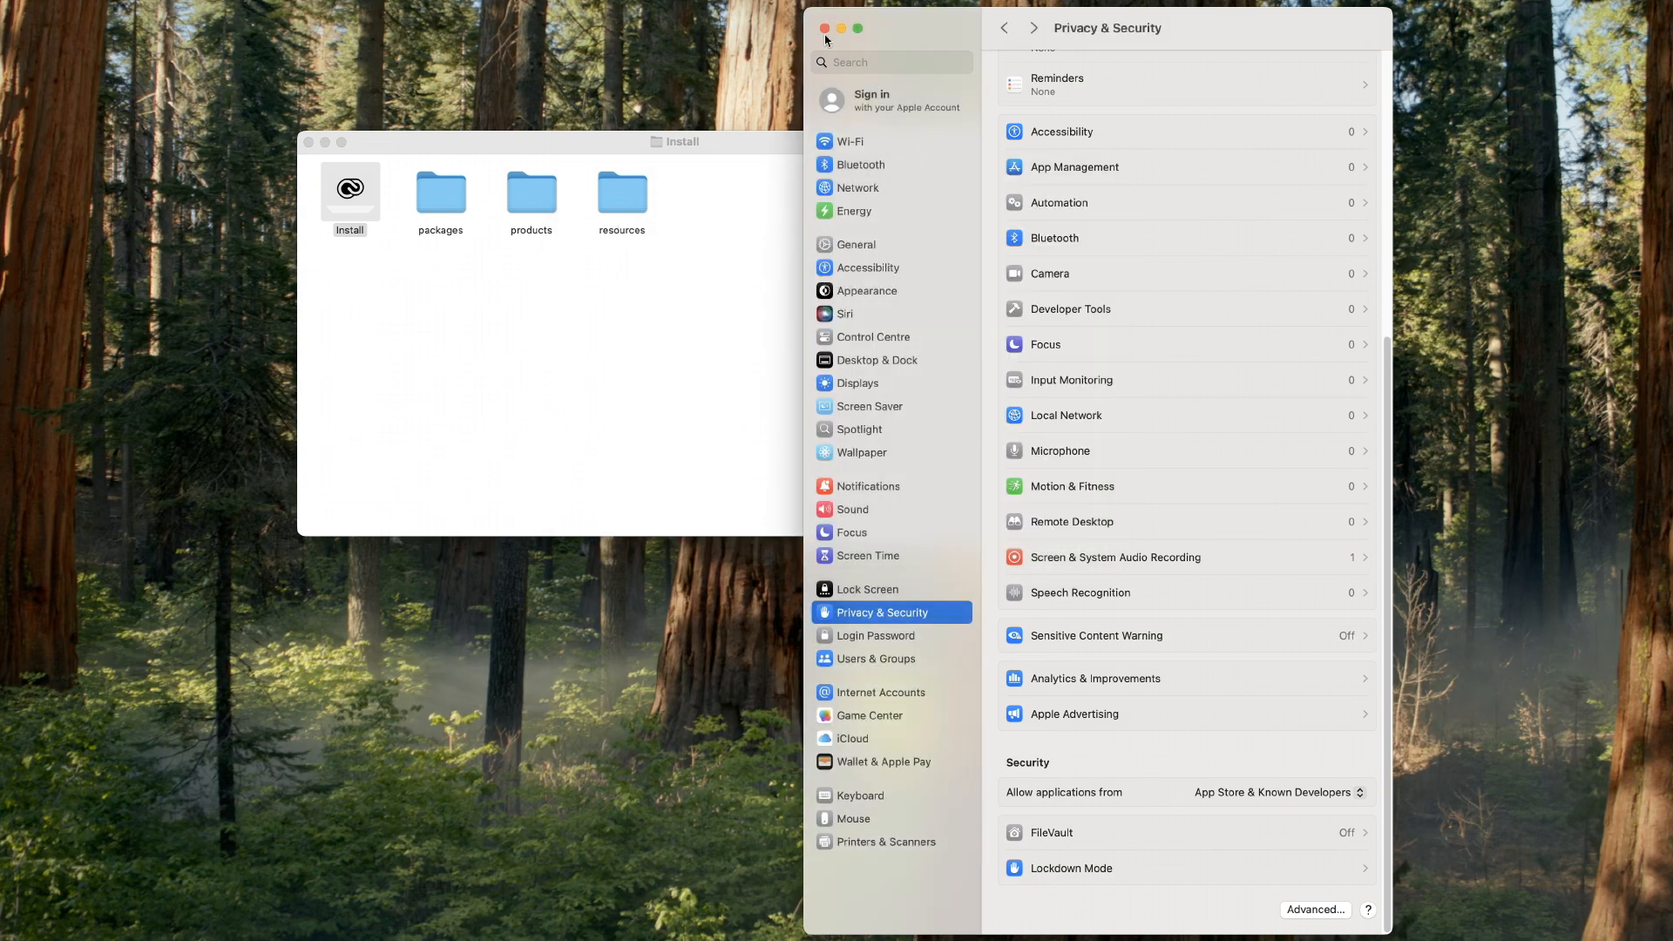
# Step: Install Premiere Pro 25.0 in English (North America) with admin approval and close the completion notice
pyautogui.click(824, 29)
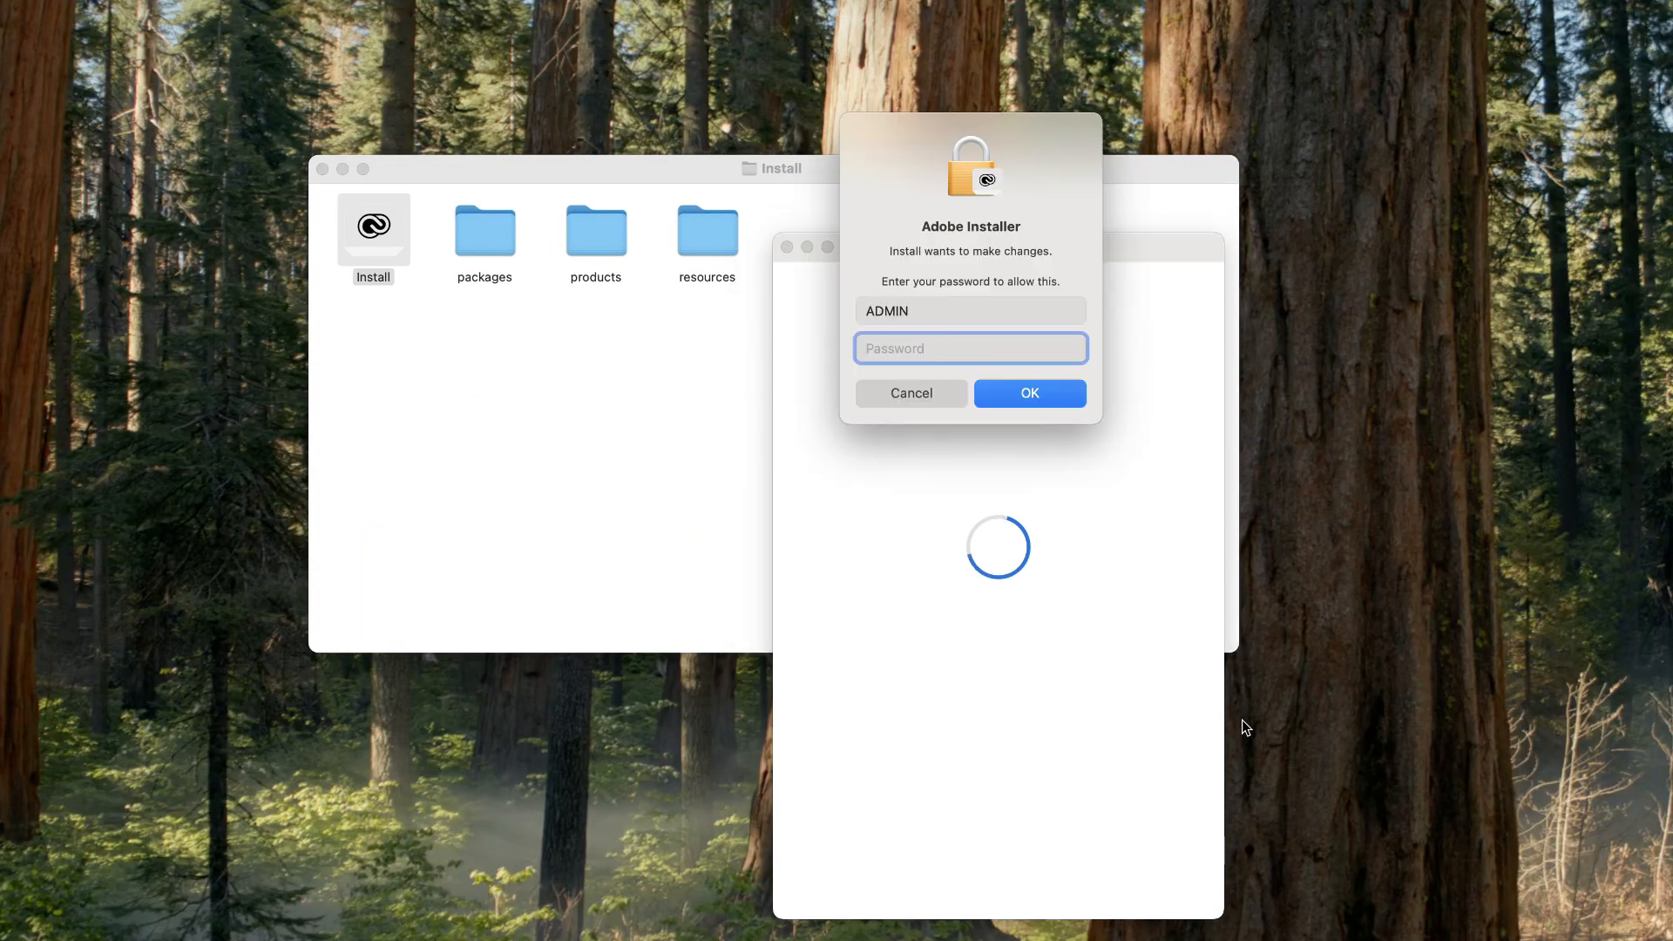
pyautogui.write('••')
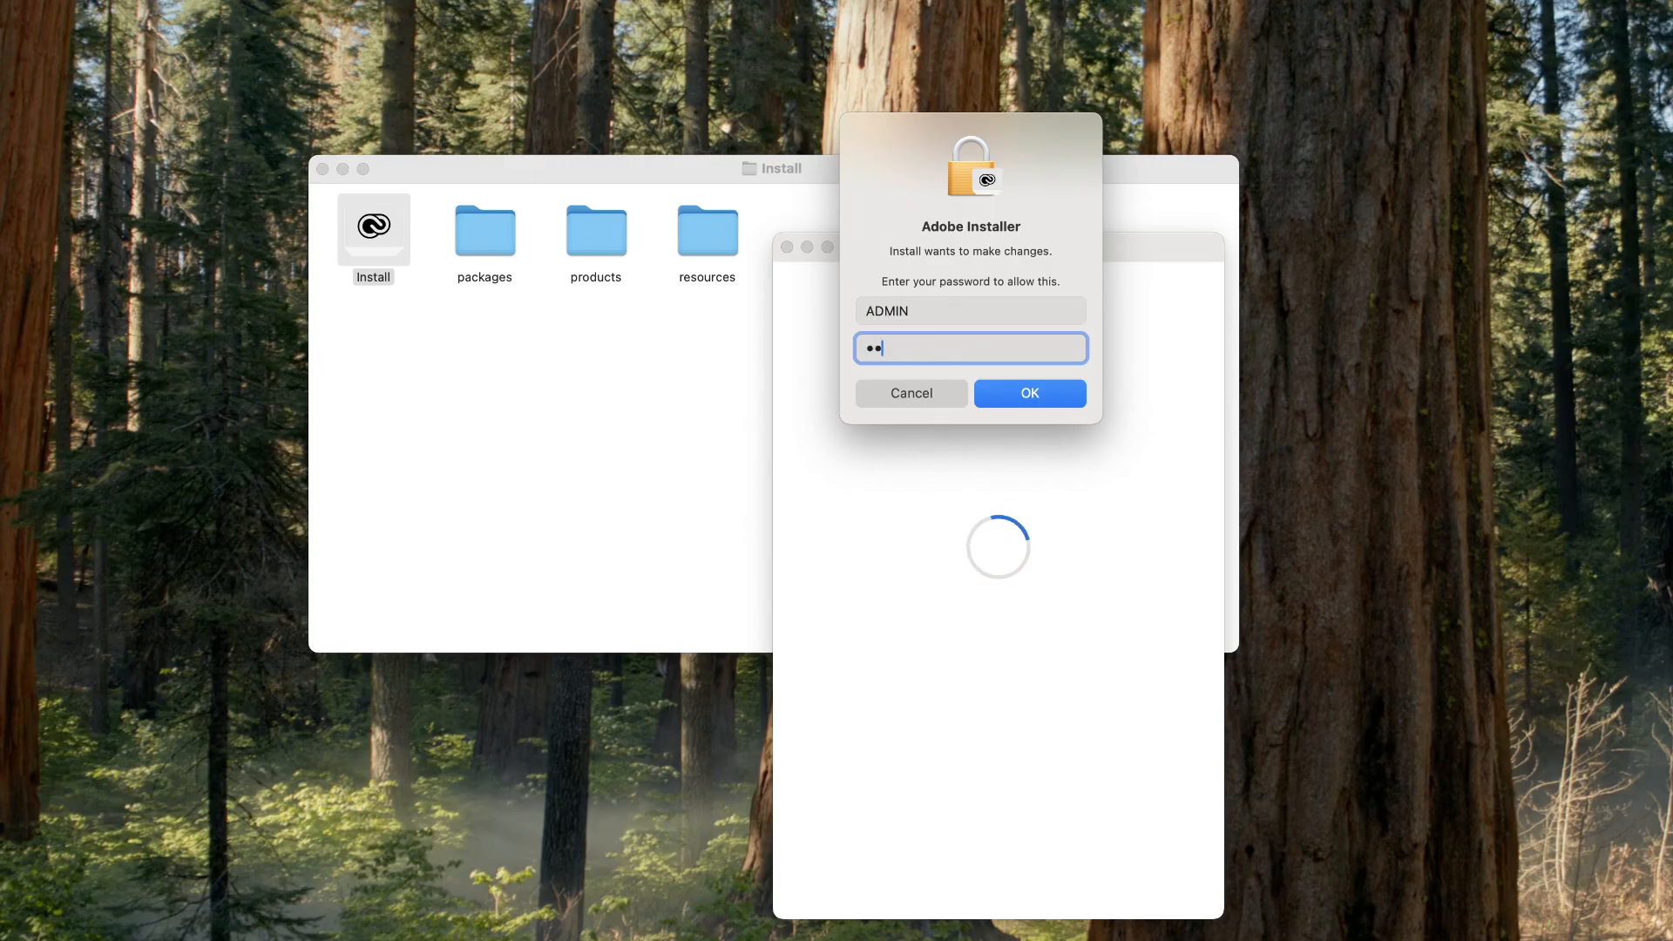
pyautogui.click(1027, 393)
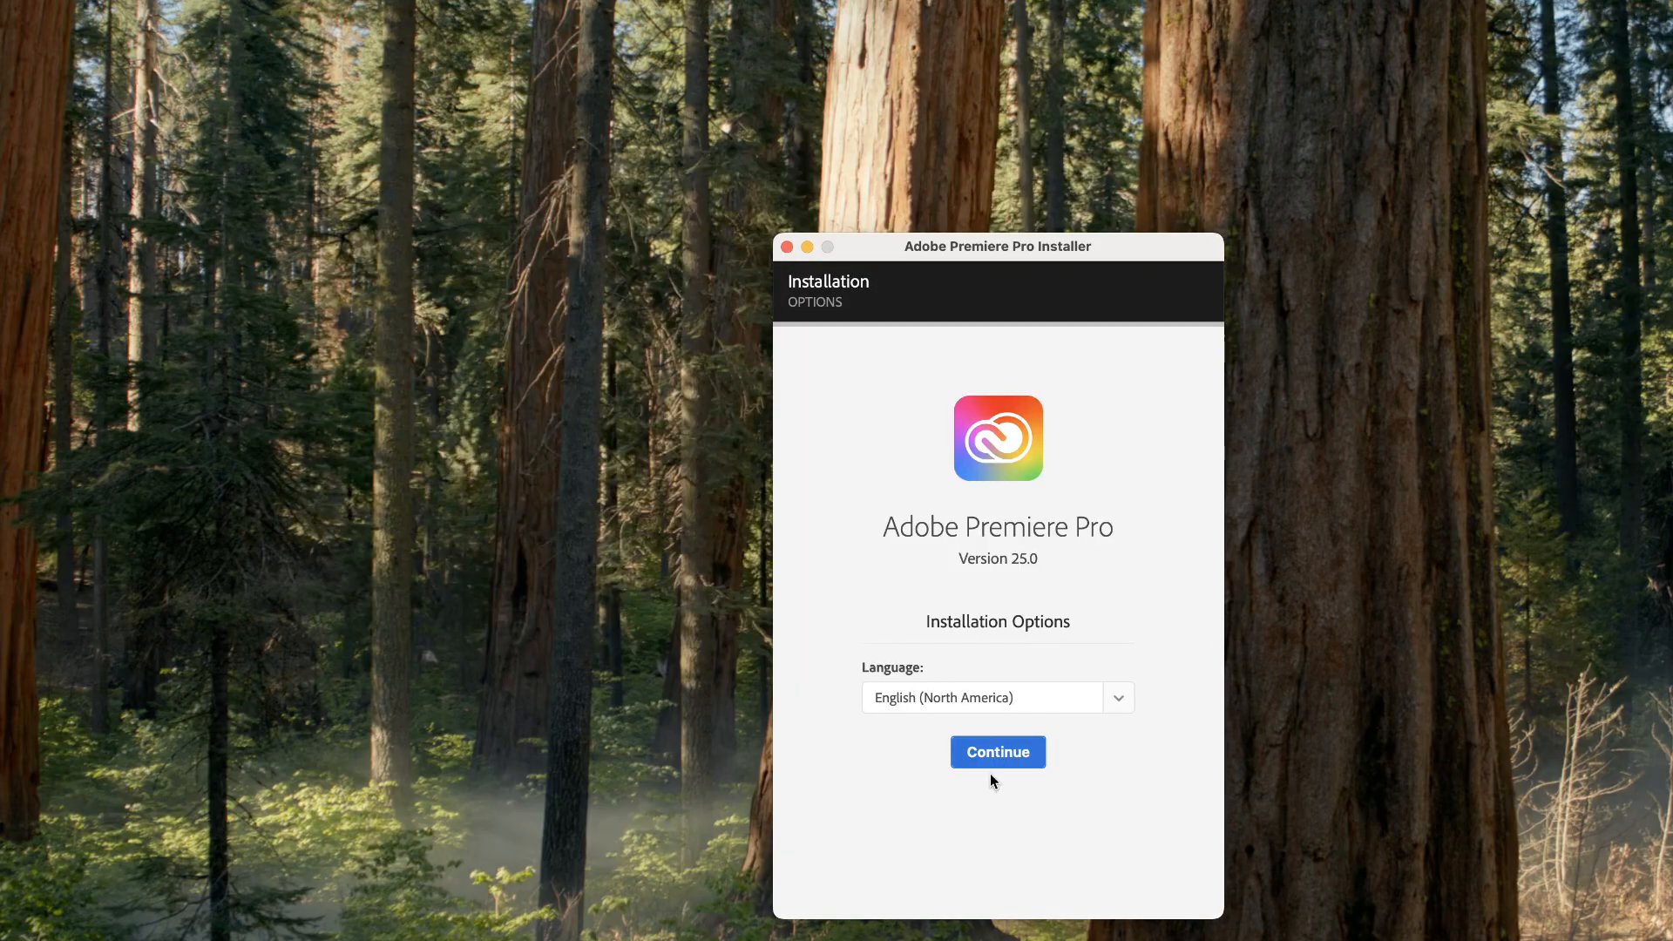
pyautogui.click(997, 751)
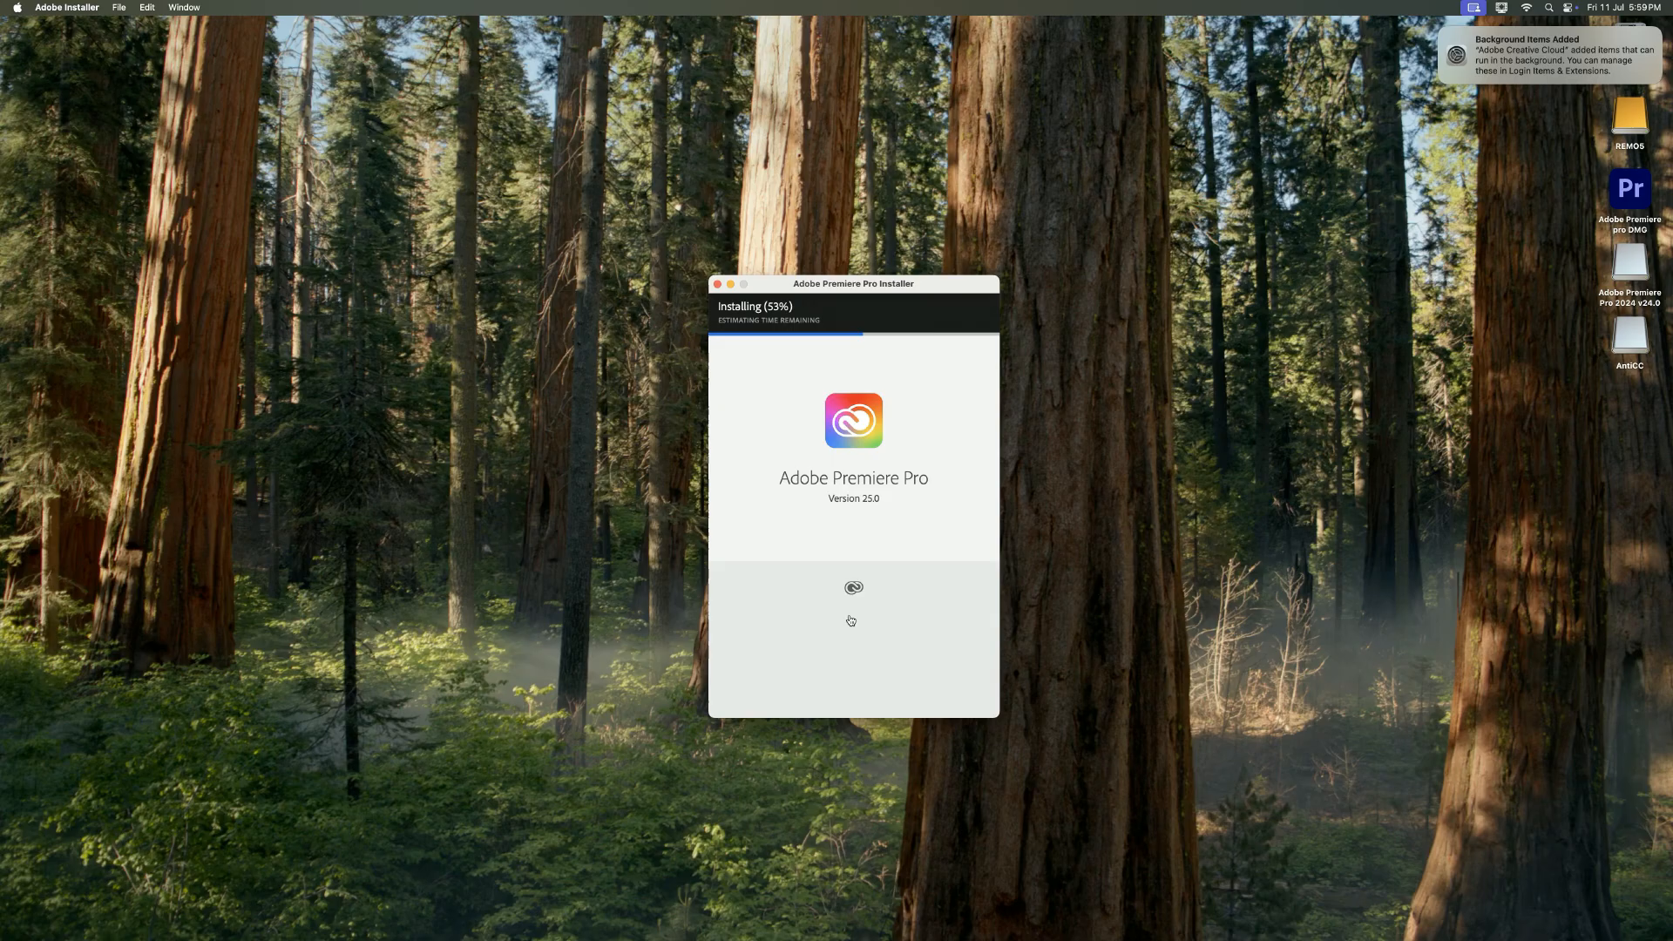
pyautogui.moveTo(1372, 428)
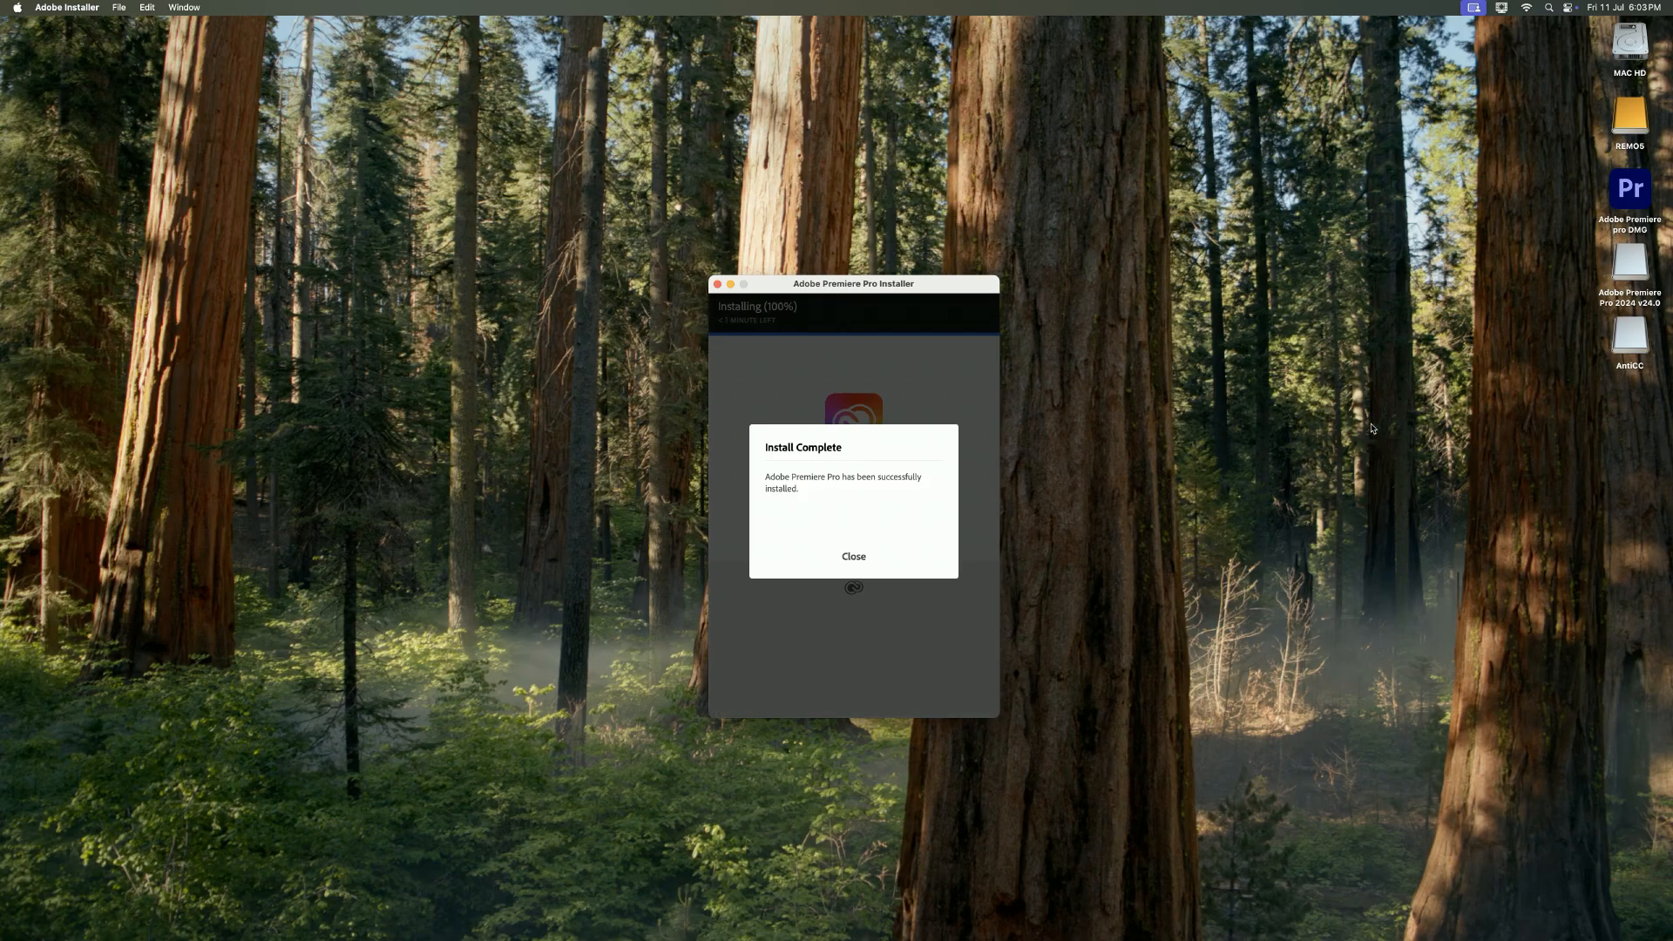
pyautogui.click(851, 555)
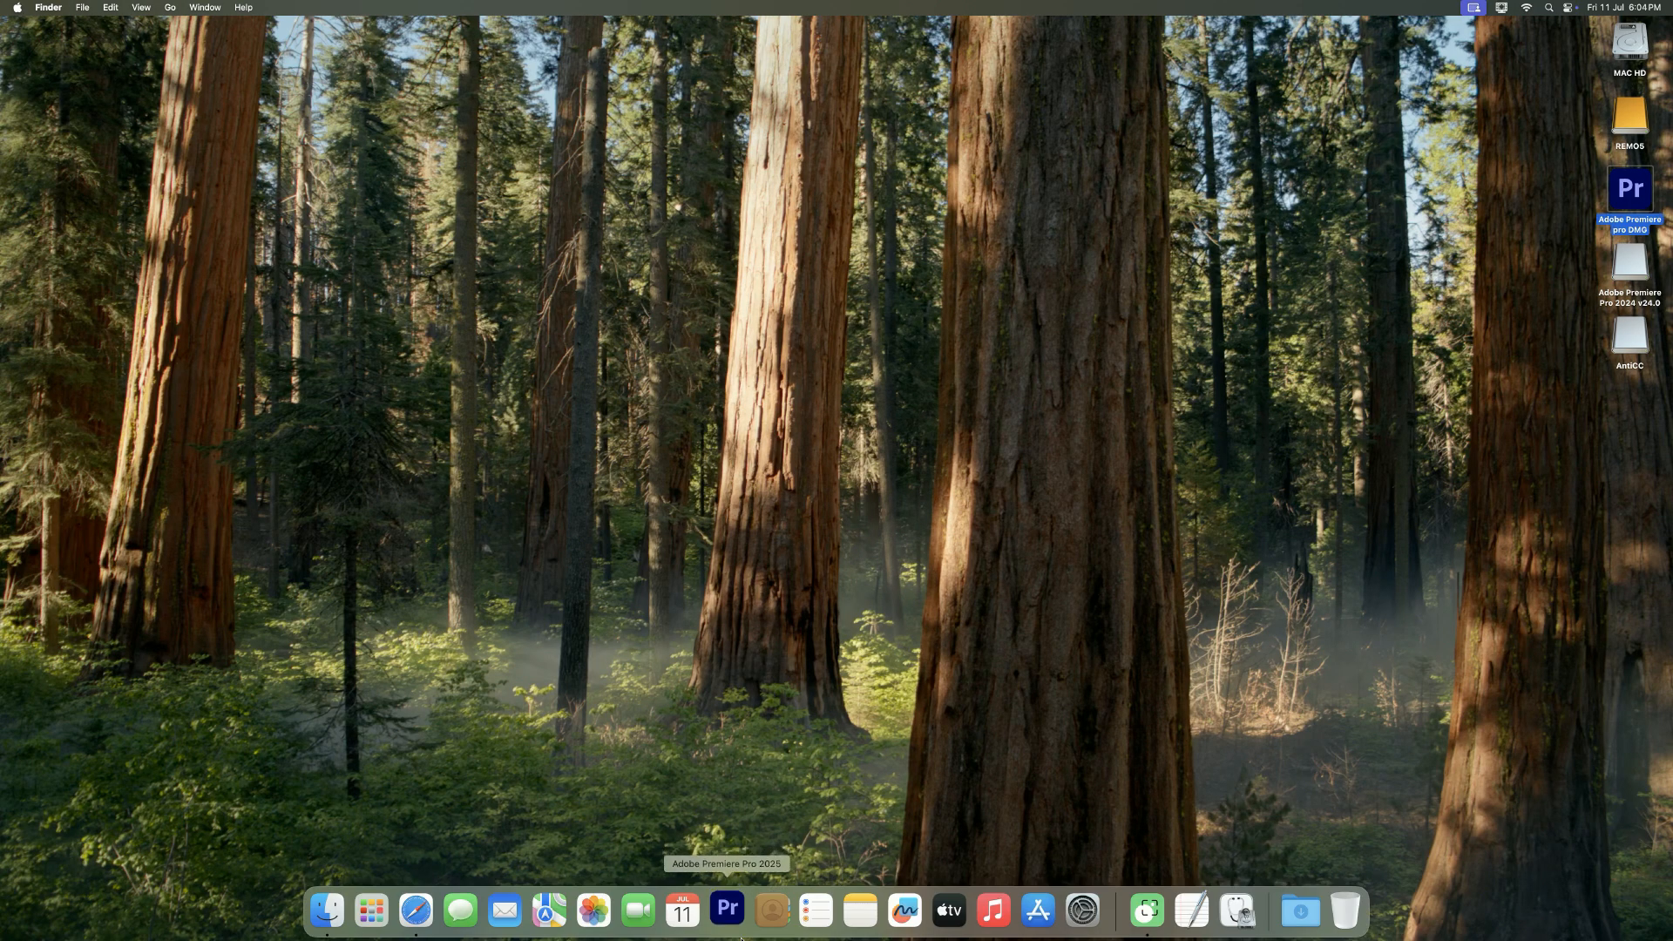
# Step: Launch Premiere Pro 2025 from the Dock and create a new project named 'test'
pyautogui.click(727, 909)
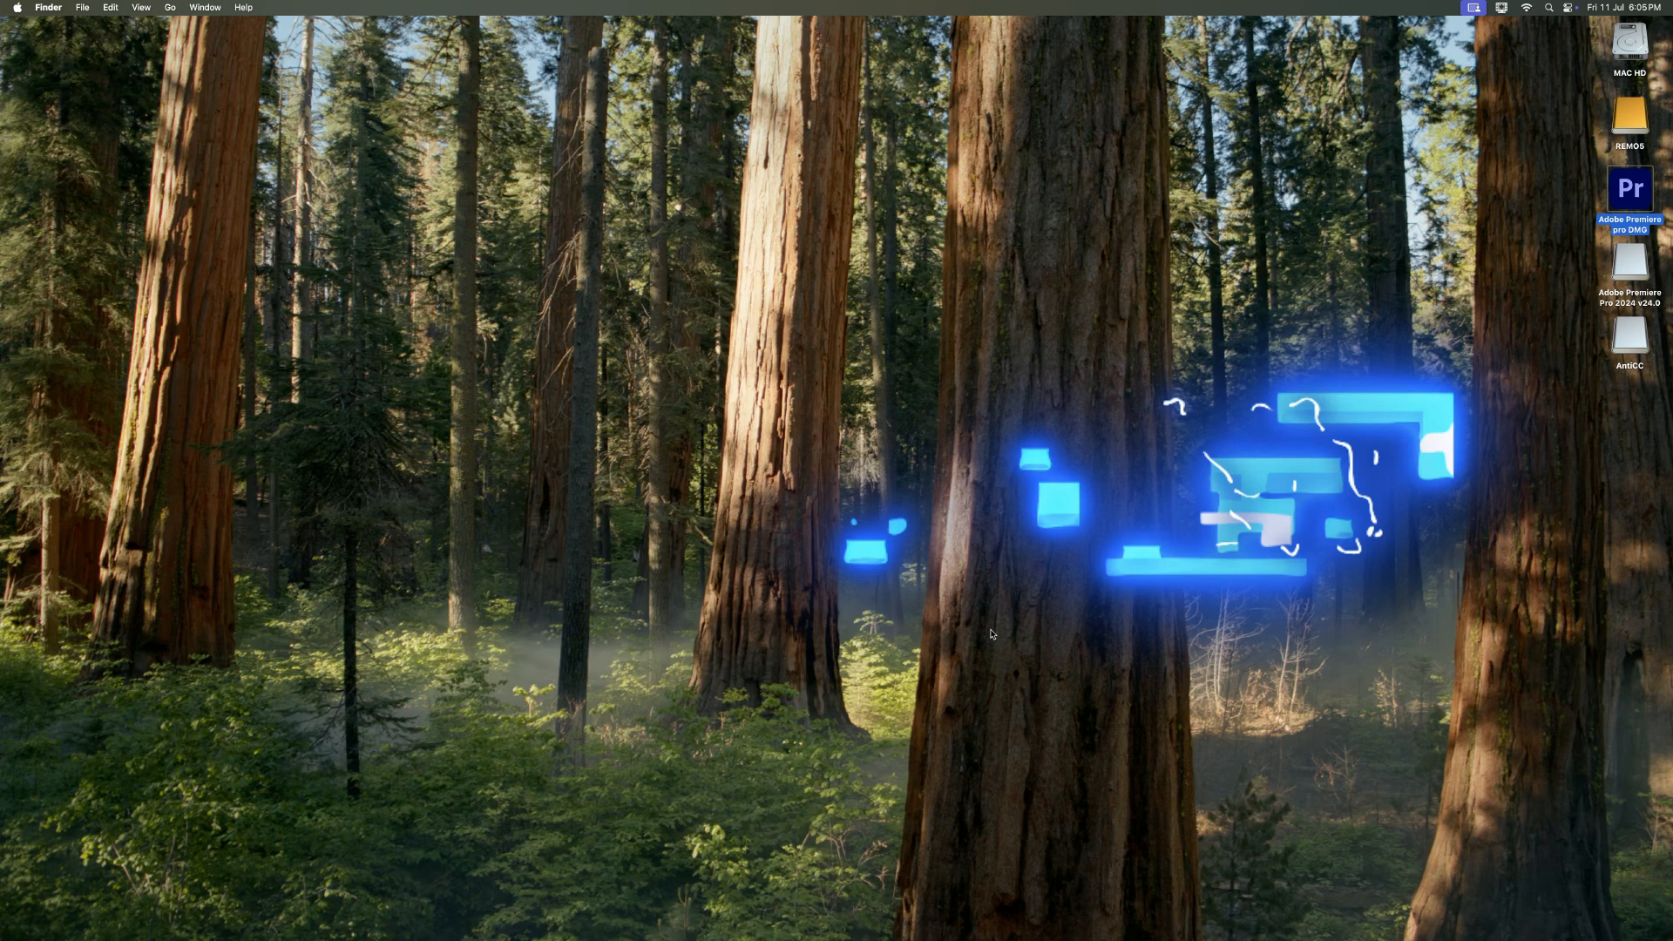
pyautogui.click(110, 8)
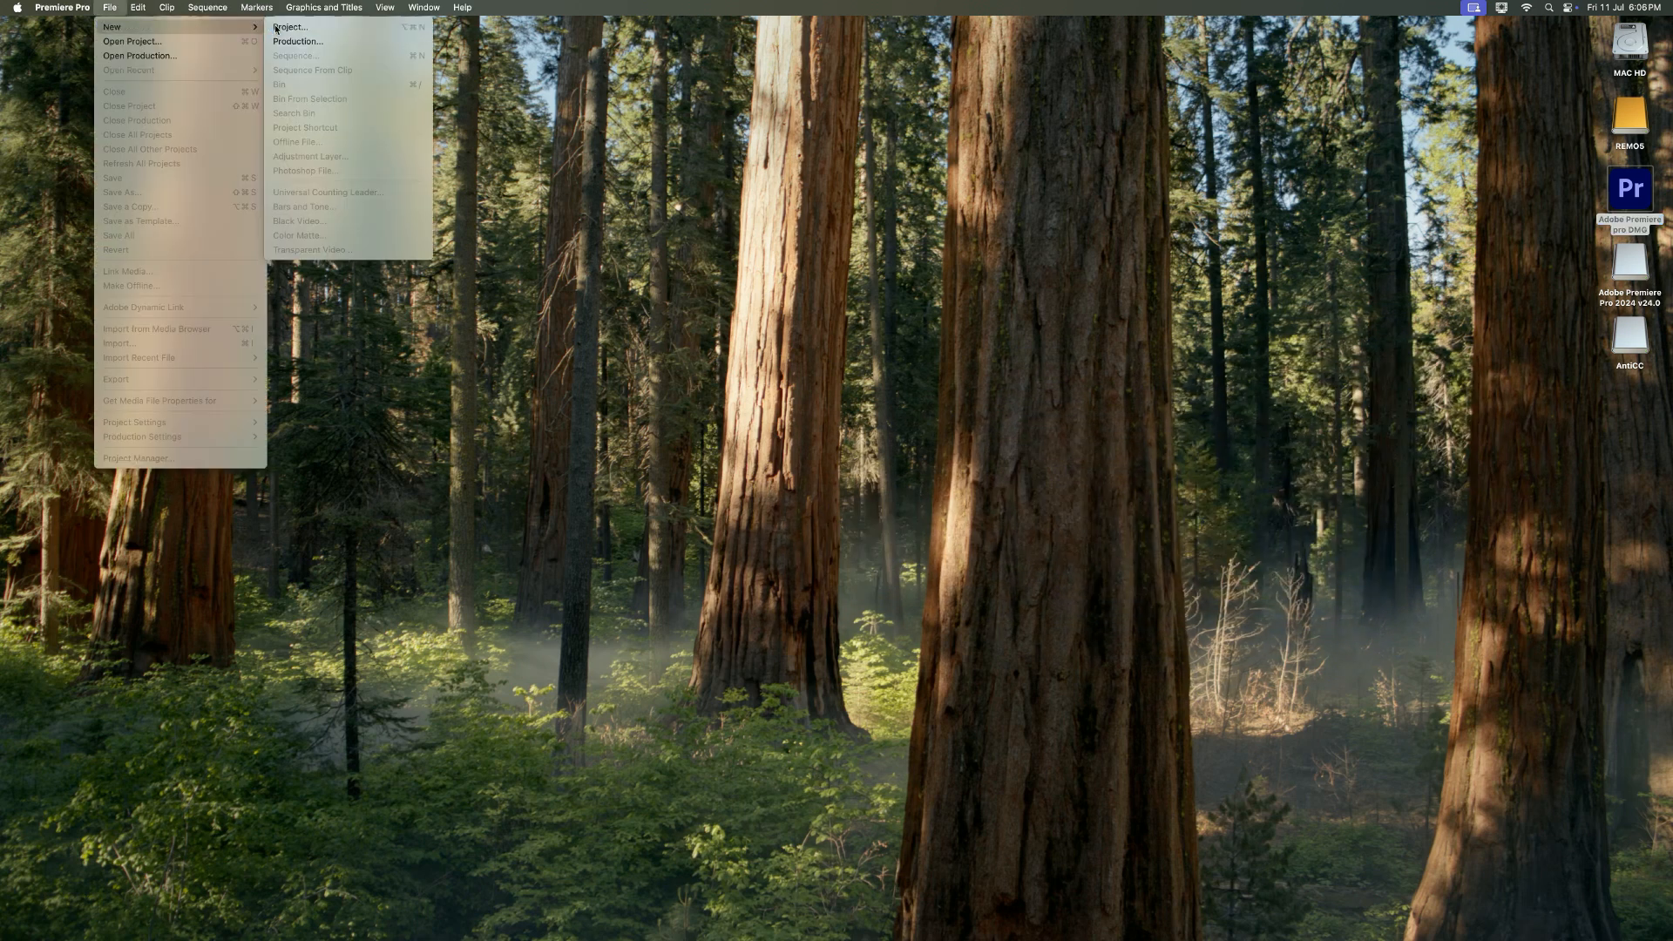
pyautogui.click(289, 27)
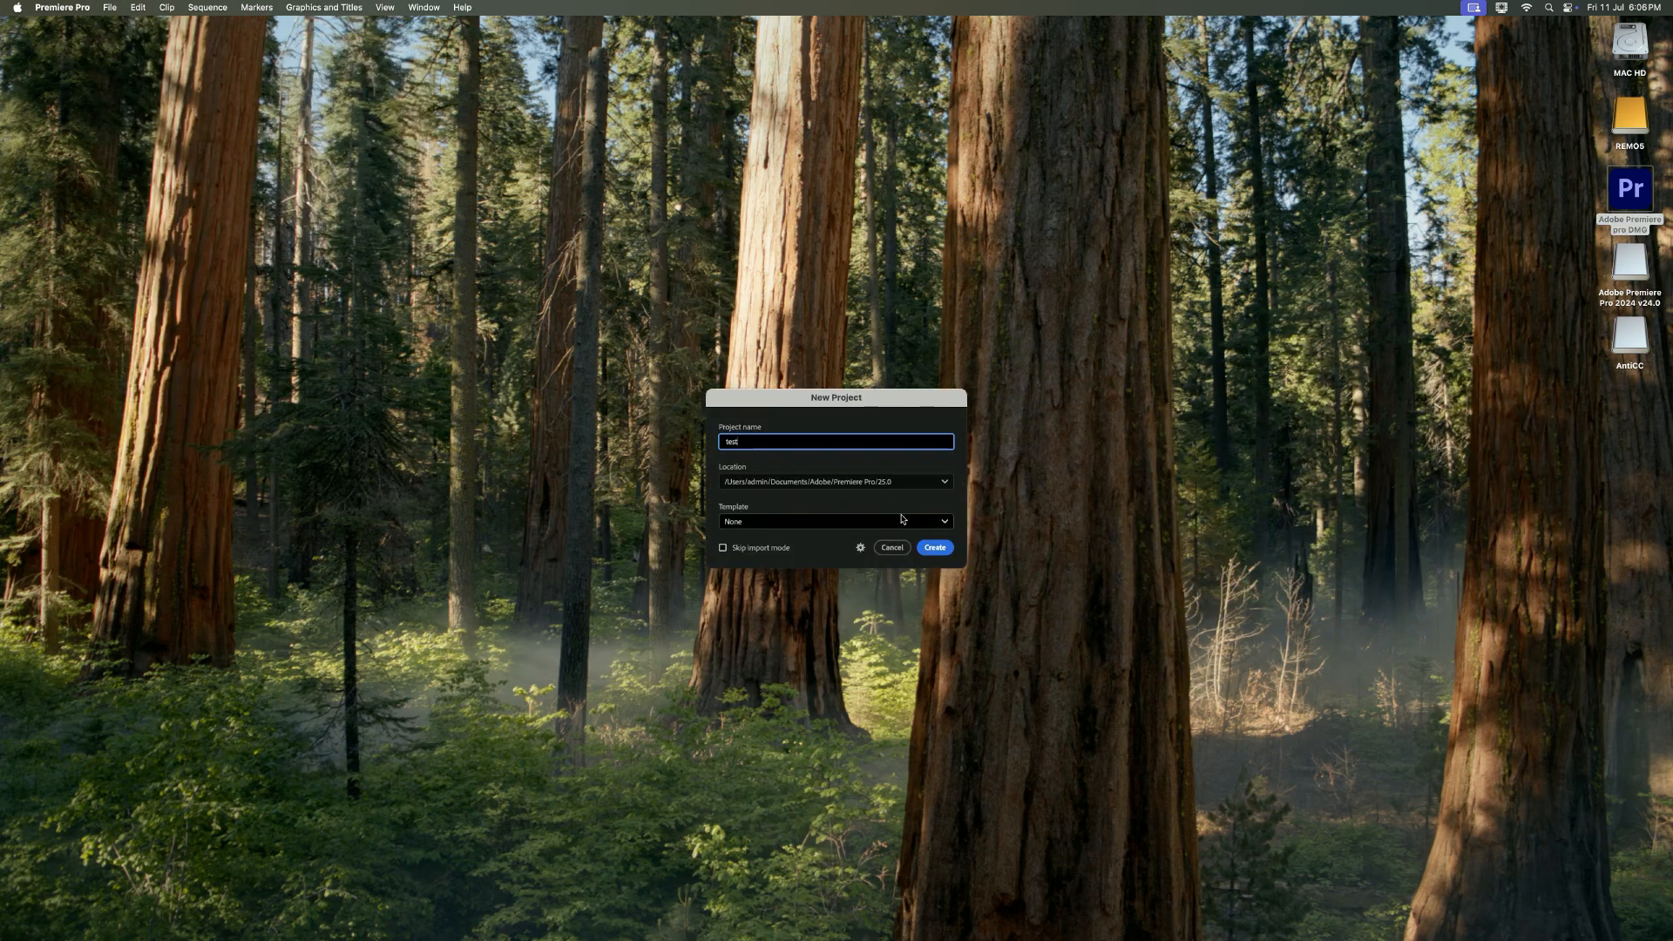
pyautogui.click(932, 546)
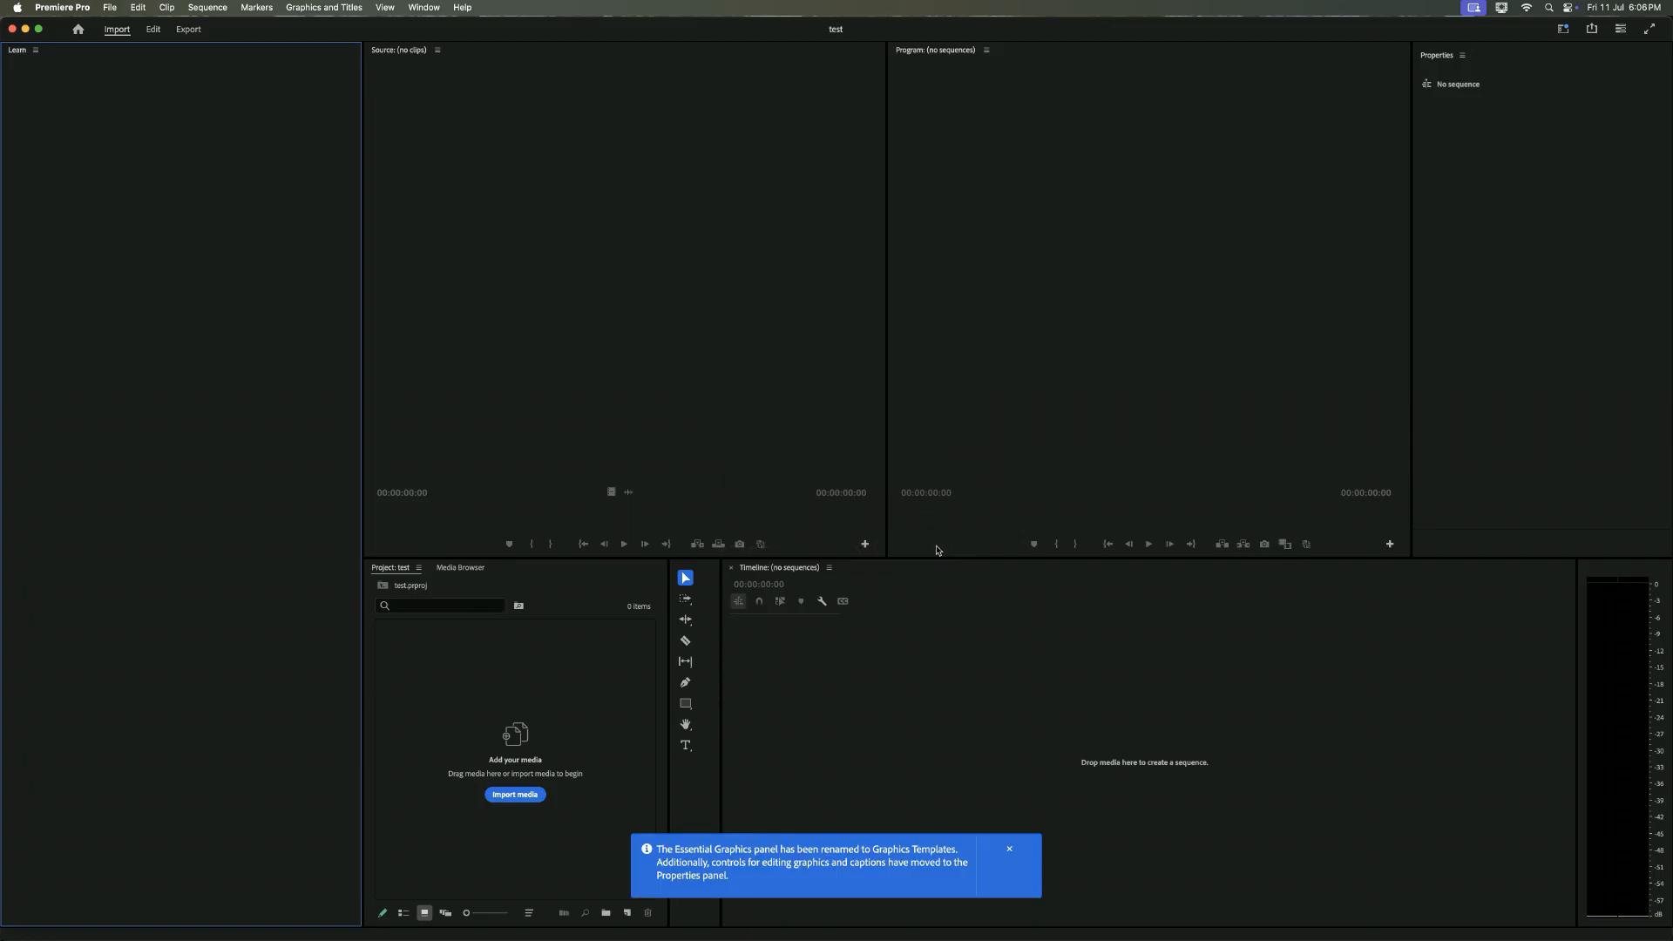